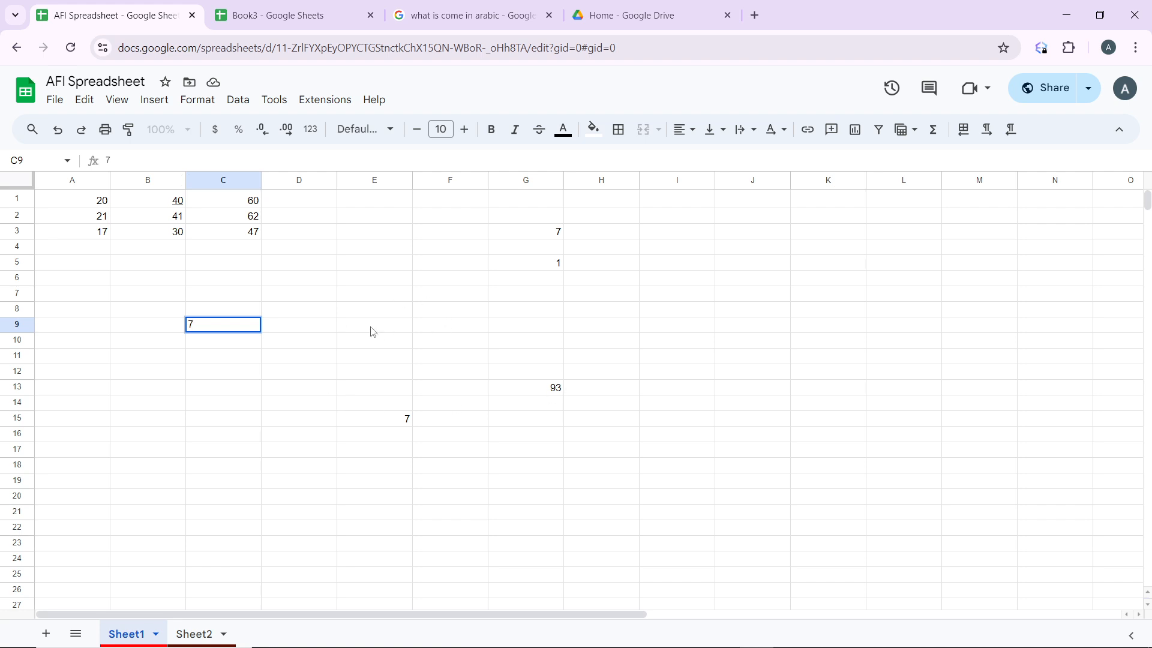
{"action": "mouse_move", "coordinate": [163, 268]}
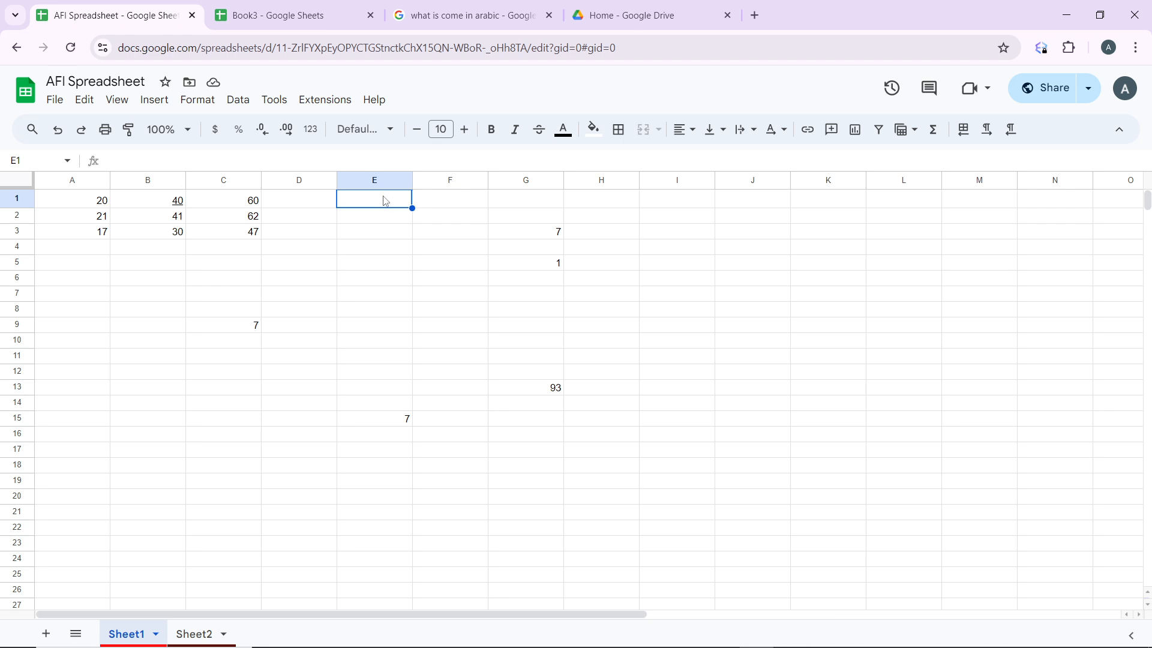
Type the number 1 into cell E1.
{"action": "type", "text": "1"}
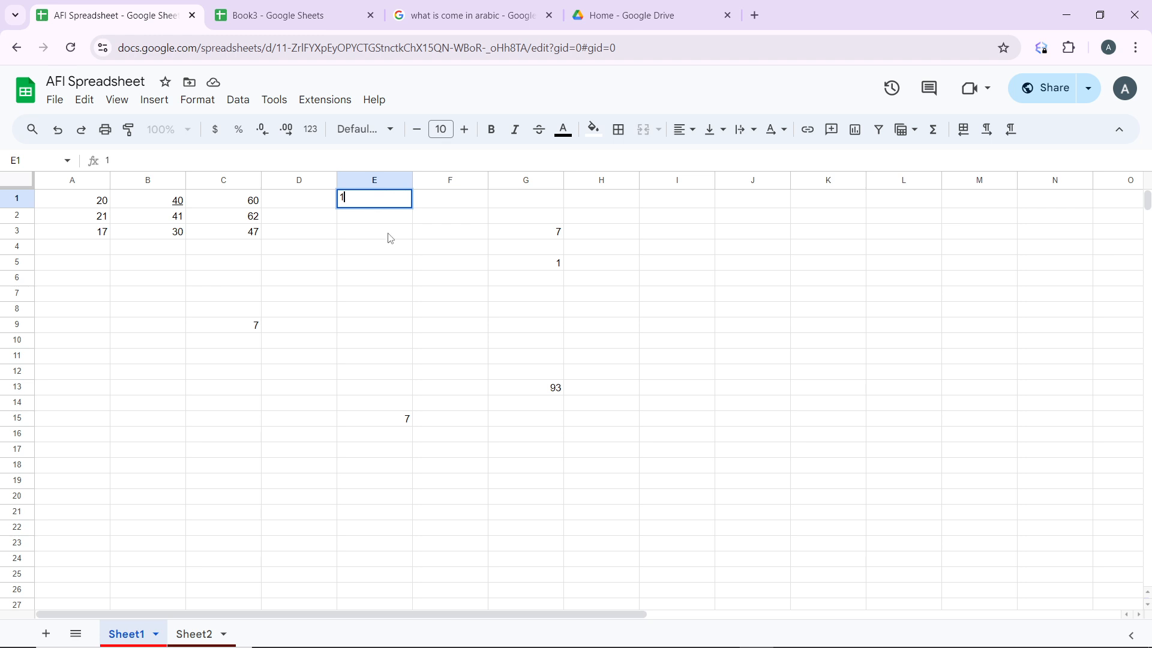
{"action": "mouse_move", "coordinate": [387, 232]}
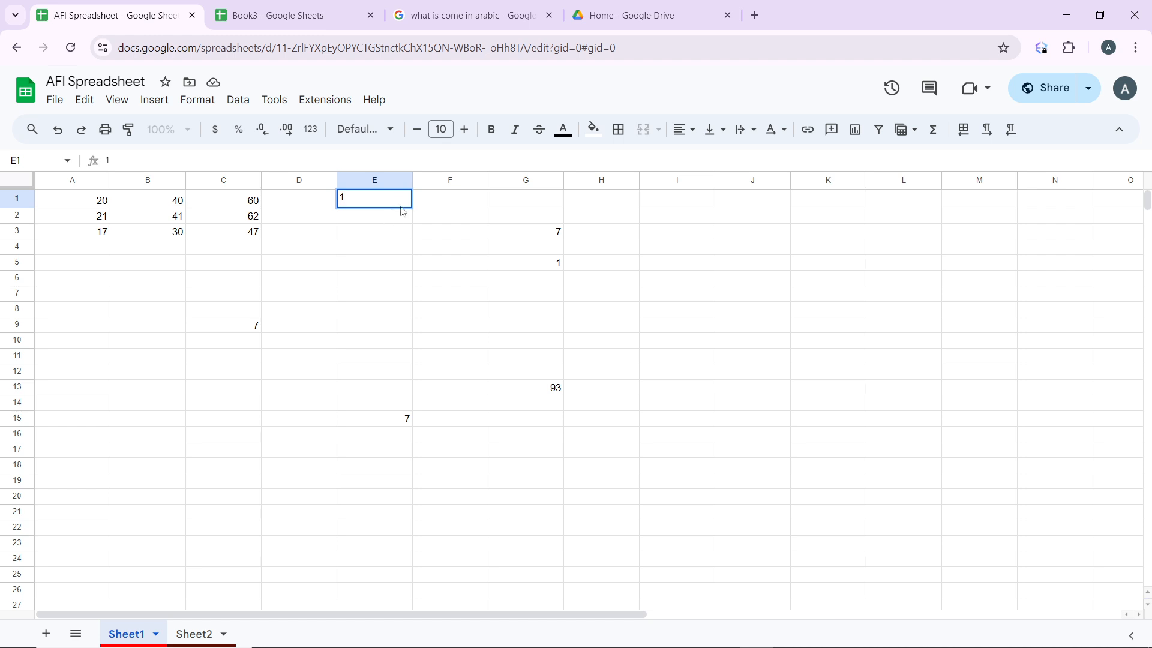
{"action": "mouse_move", "coordinate": [416, 215]}
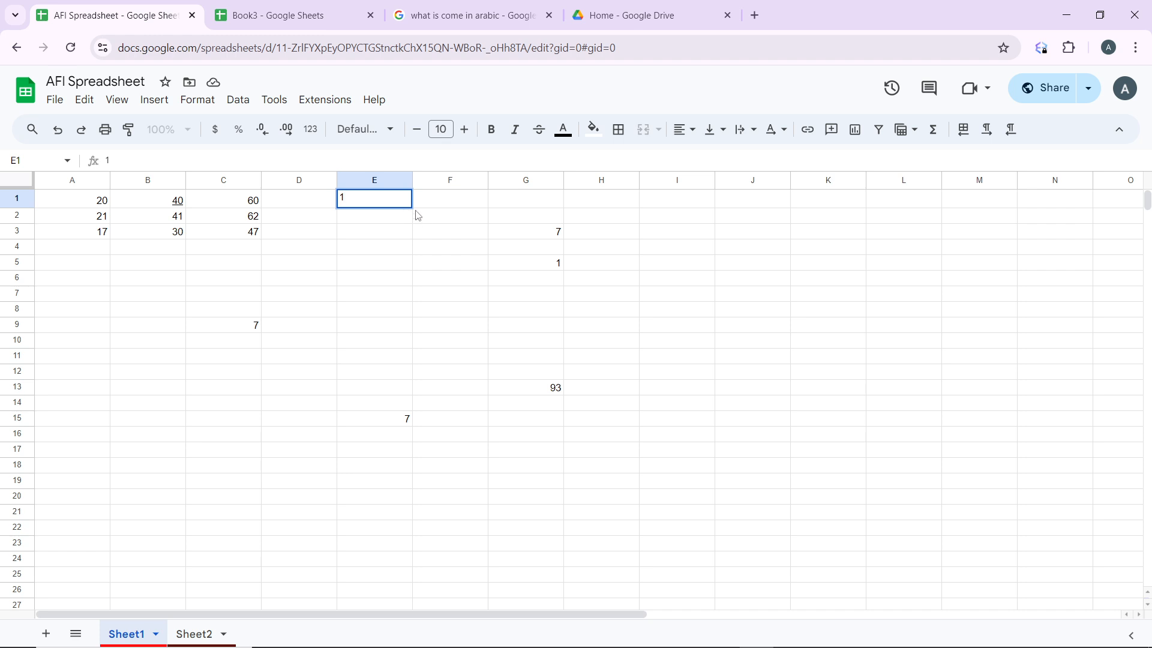
{"action": "mouse_move", "coordinate": [399, 202]}
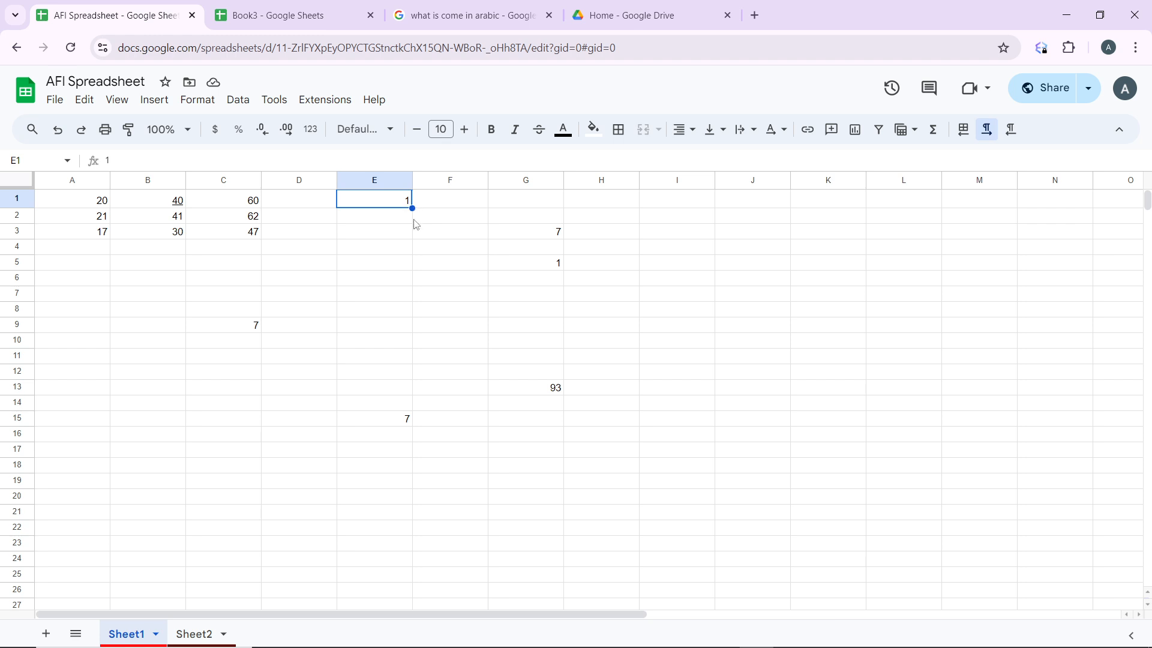
{"action": "mouse_move", "coordinate": [412, 208]}
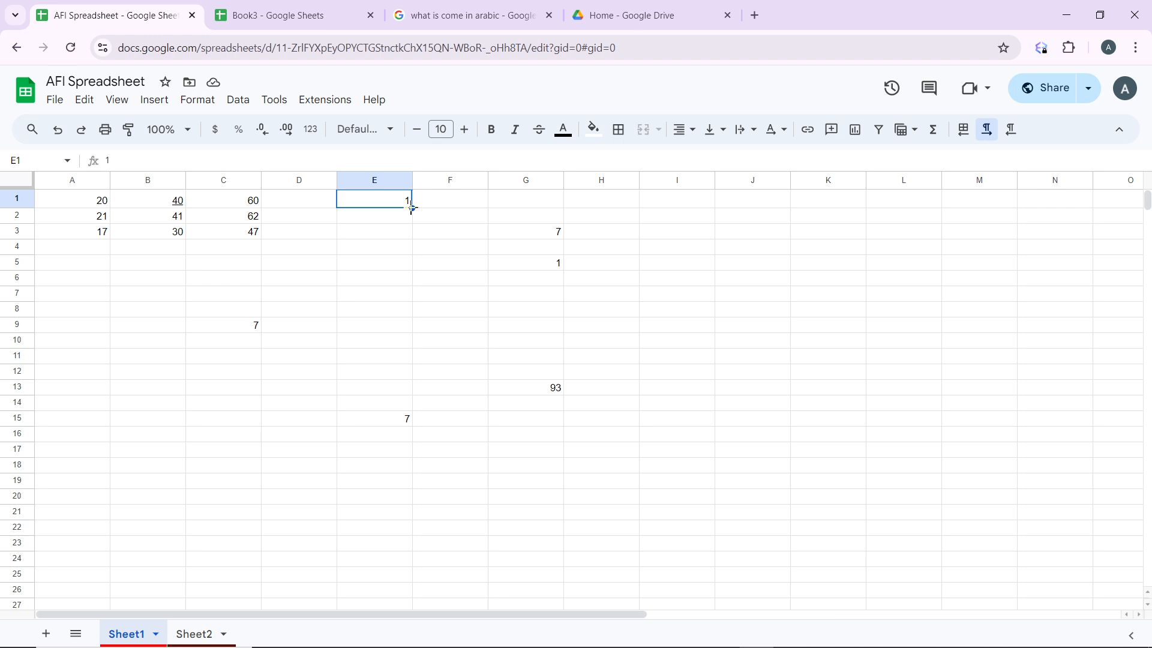
Drag E1's fill handle down so E2 through E6 also hold 1.
{"action": "left_click_drag", "start_coordinate": [411, 208], "coordinate": [408, 269]}
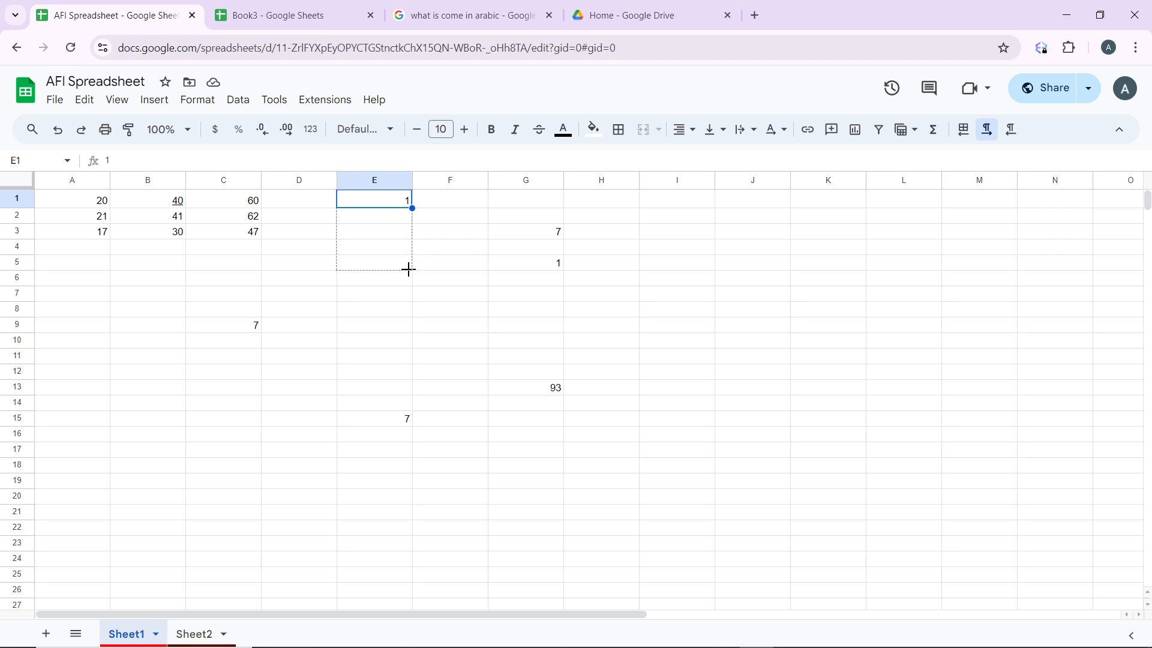
{"action": "left_click_drag", "start_coordinate": [411, 207], "coordinate": [408, 283]}
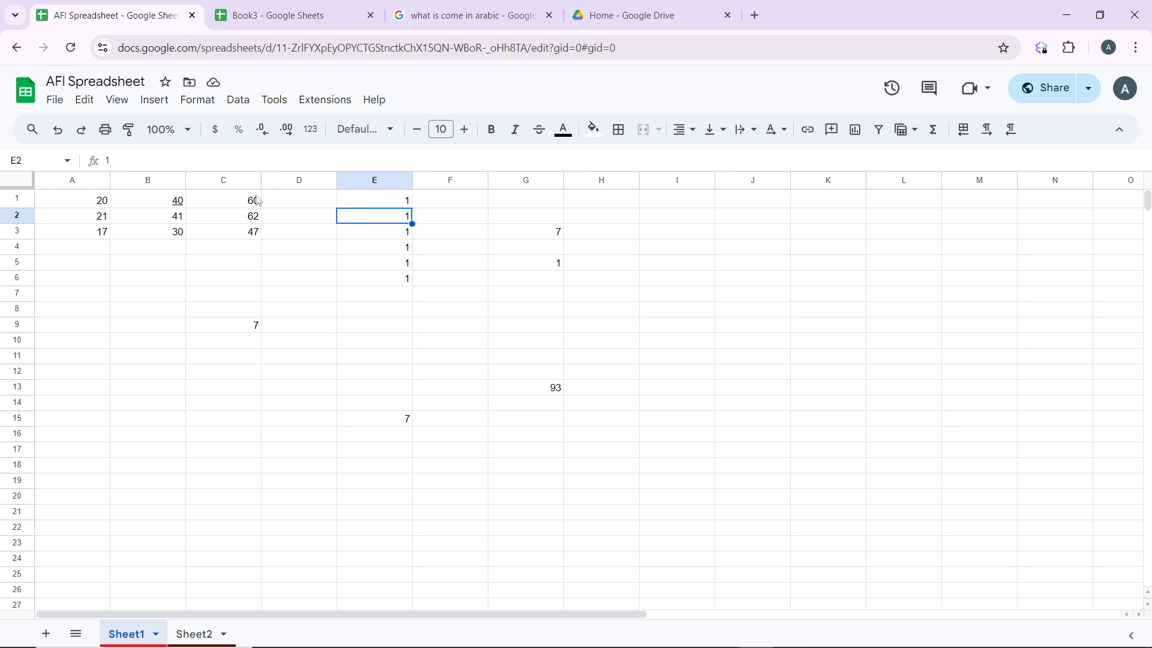
{"action": "mouse_move", "coordinate": [239, 208]}
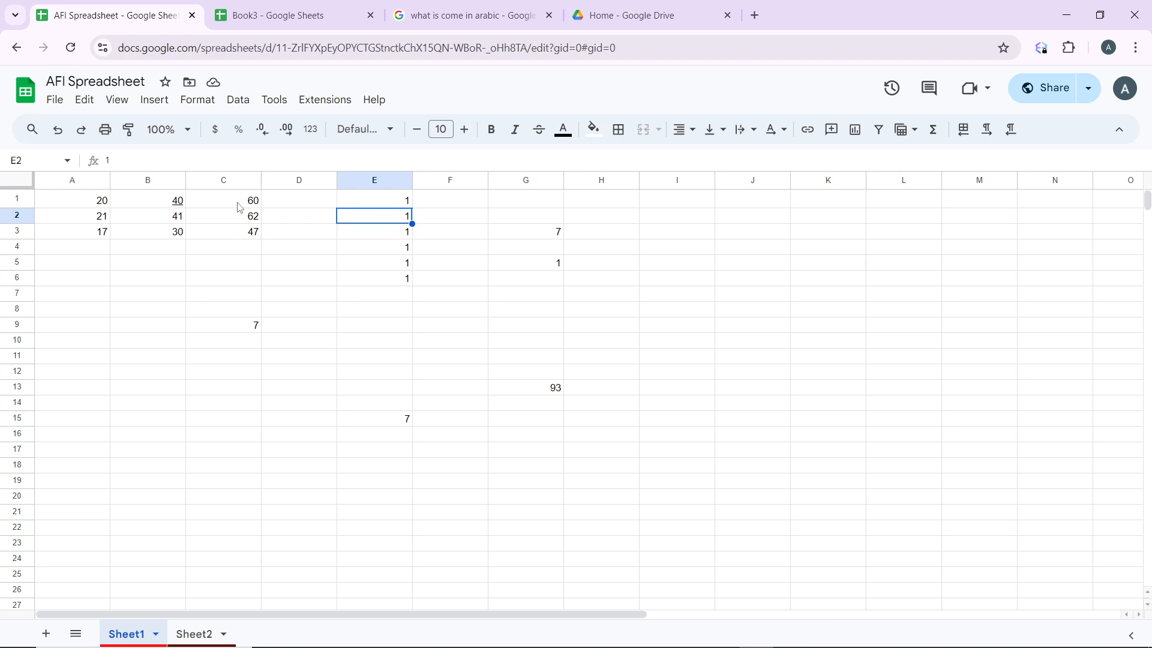
Delete the numbers in A1:C3, including 40 and 41 in column B and 17 in A3.
{"action": "left_click", "coordinate": [223, 200]}
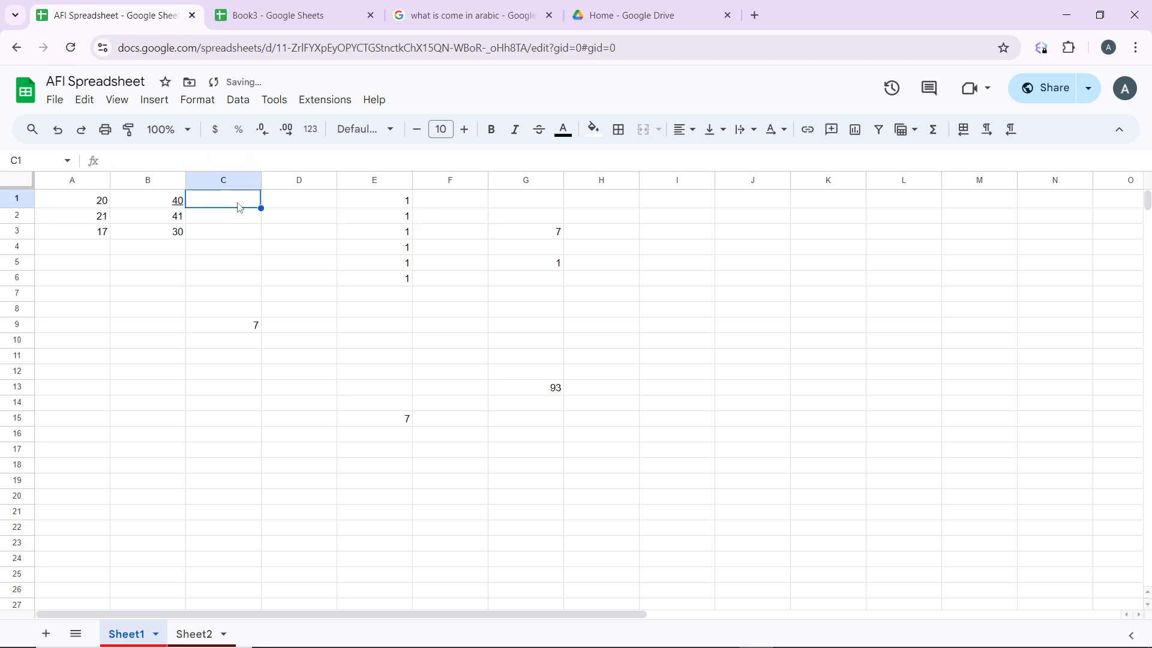
{"action": "left_click", "coordinate": [147, 199]}
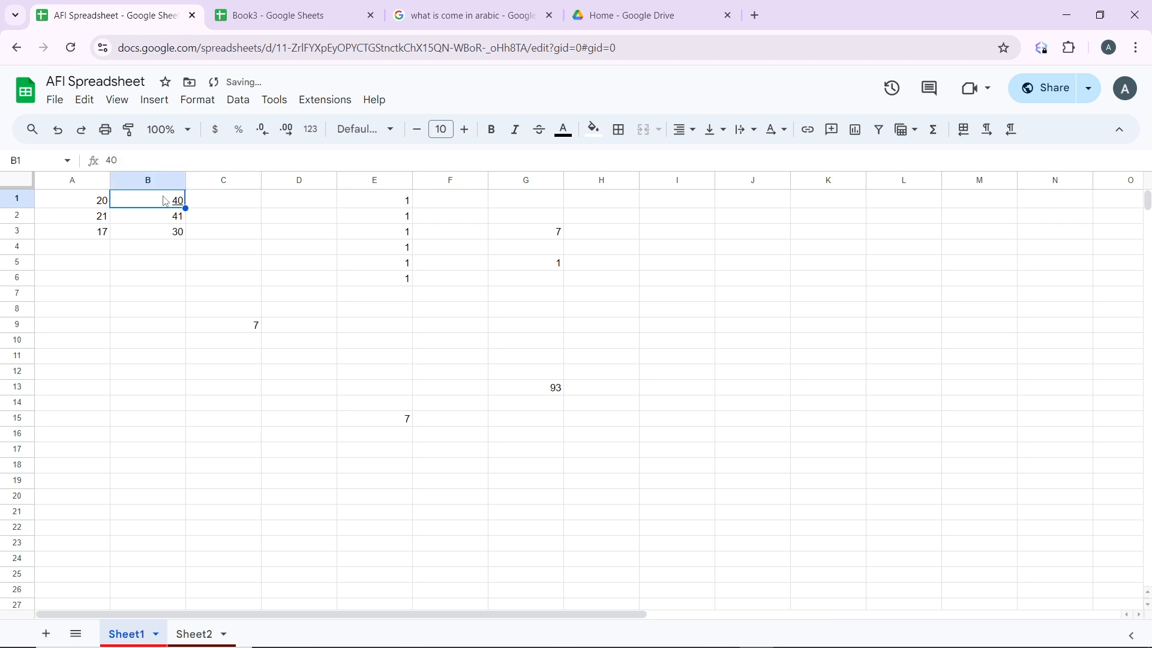
{"action": "left_click", "coordinate": [147, 216]}
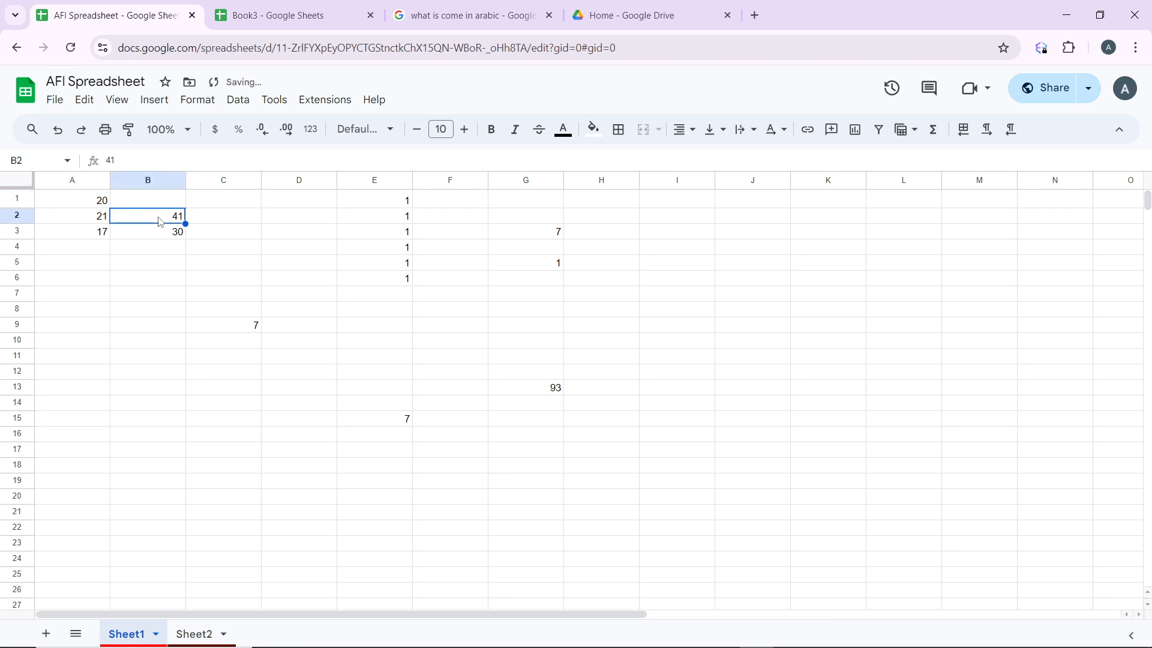
{"action": "key", "text": "Delete"}
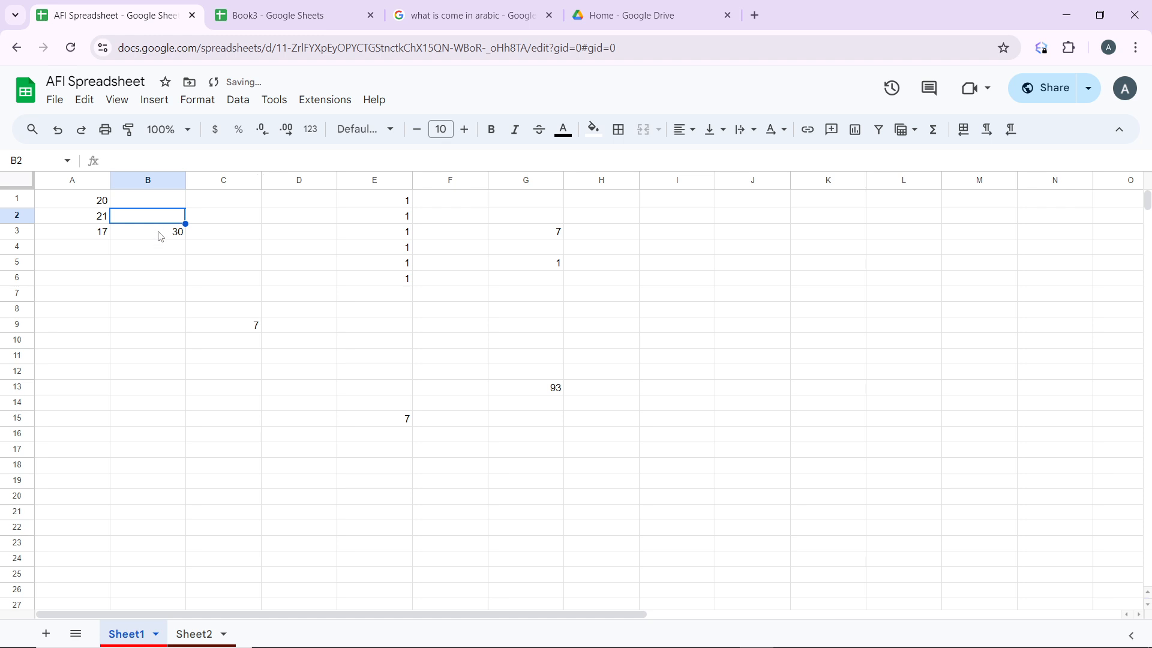
{"action": "left_click", "coordinate": [148, 230]}
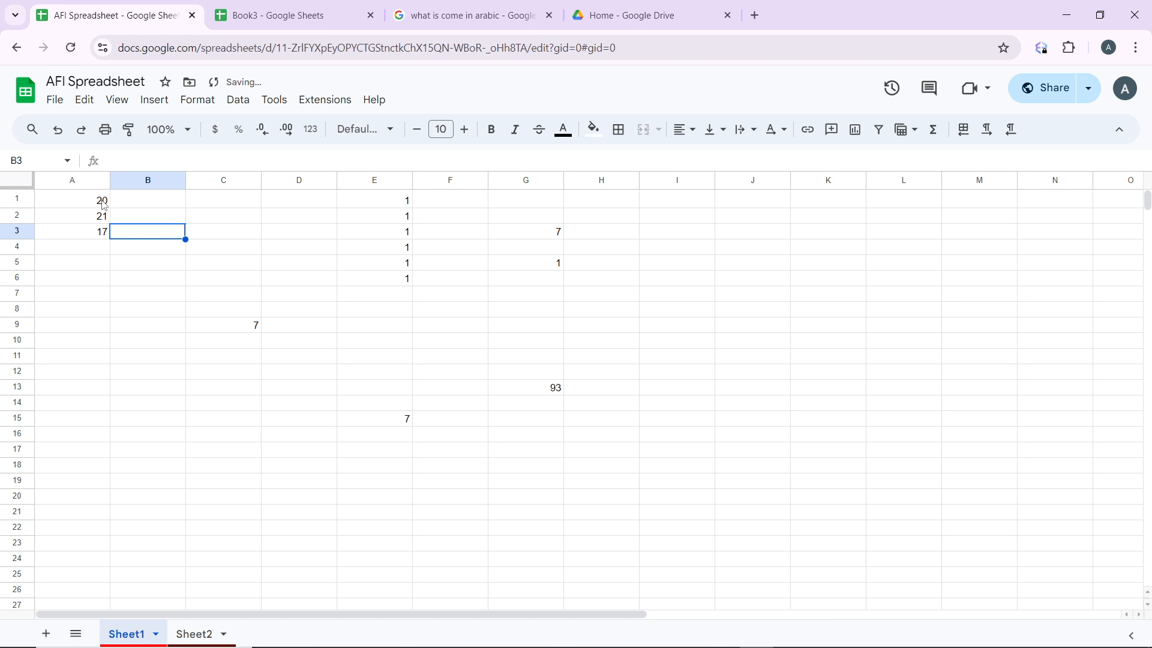
{"action": "left_click", "coordinate": [71, 198]}
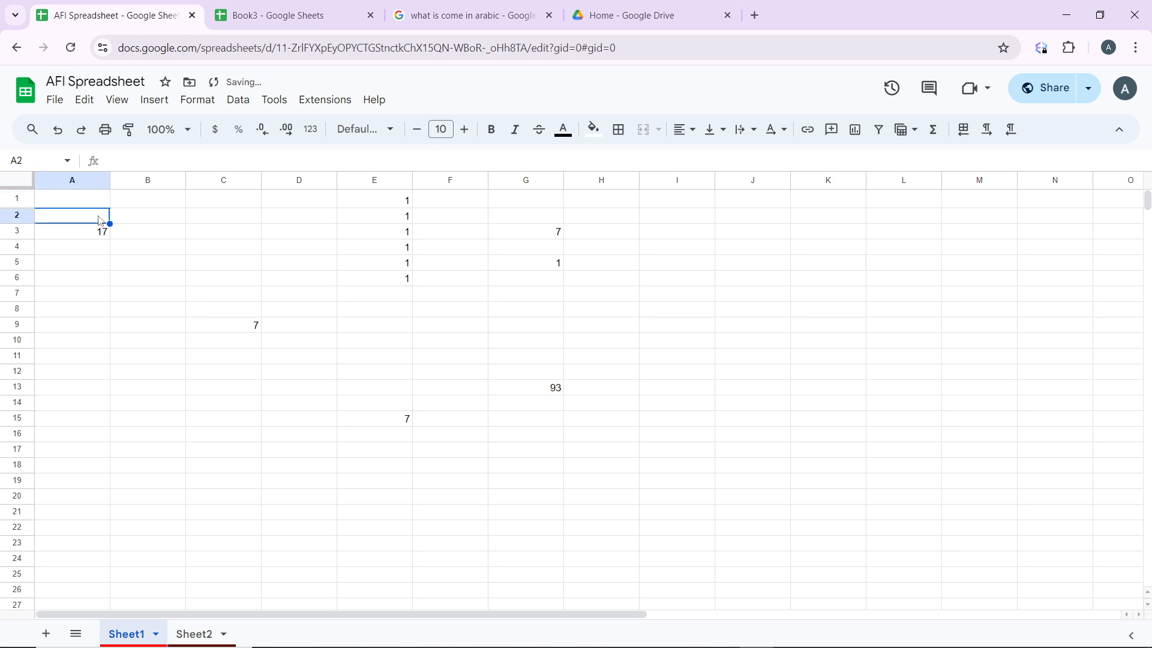
{"action": "left_click", "coordinate": [71, 231]}
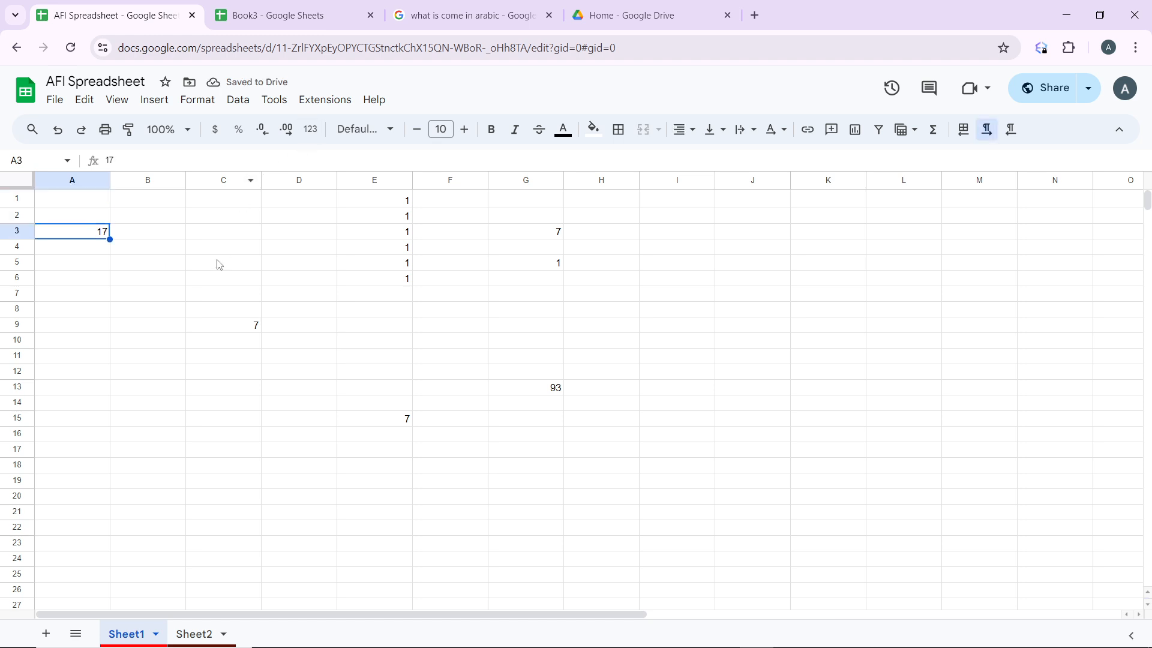
{"action": "key", "text": "Delete"}
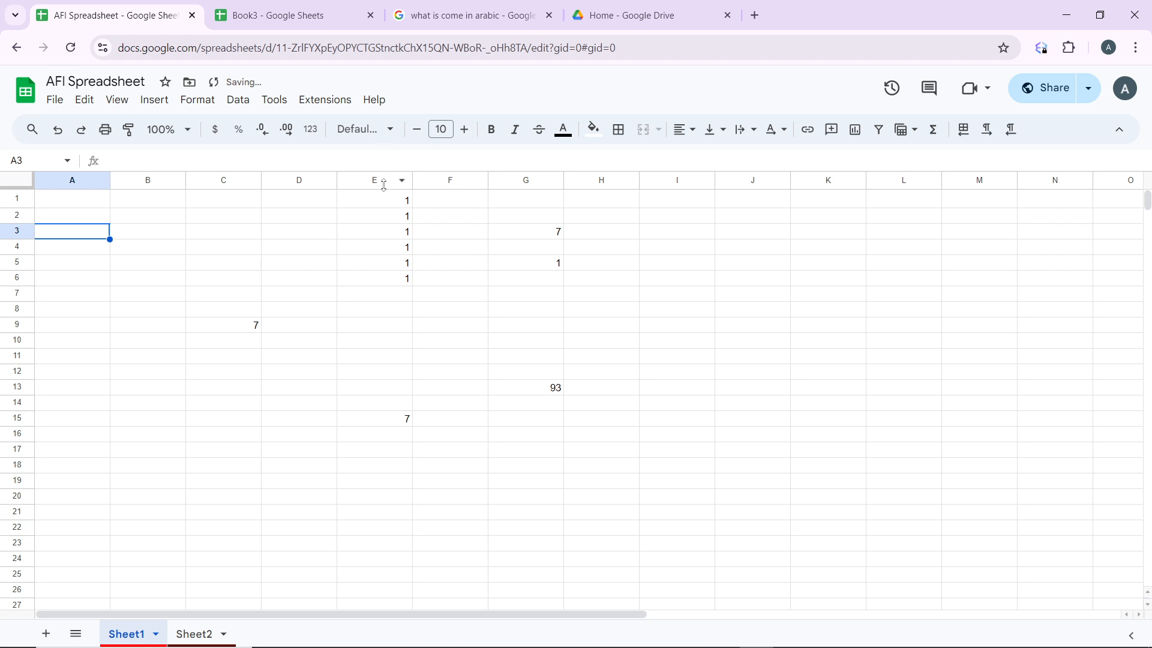
Delete the column of 1s in E1:E6 and return to cell A1.
{"action": "left_click", "coordinate": [374, 198]}
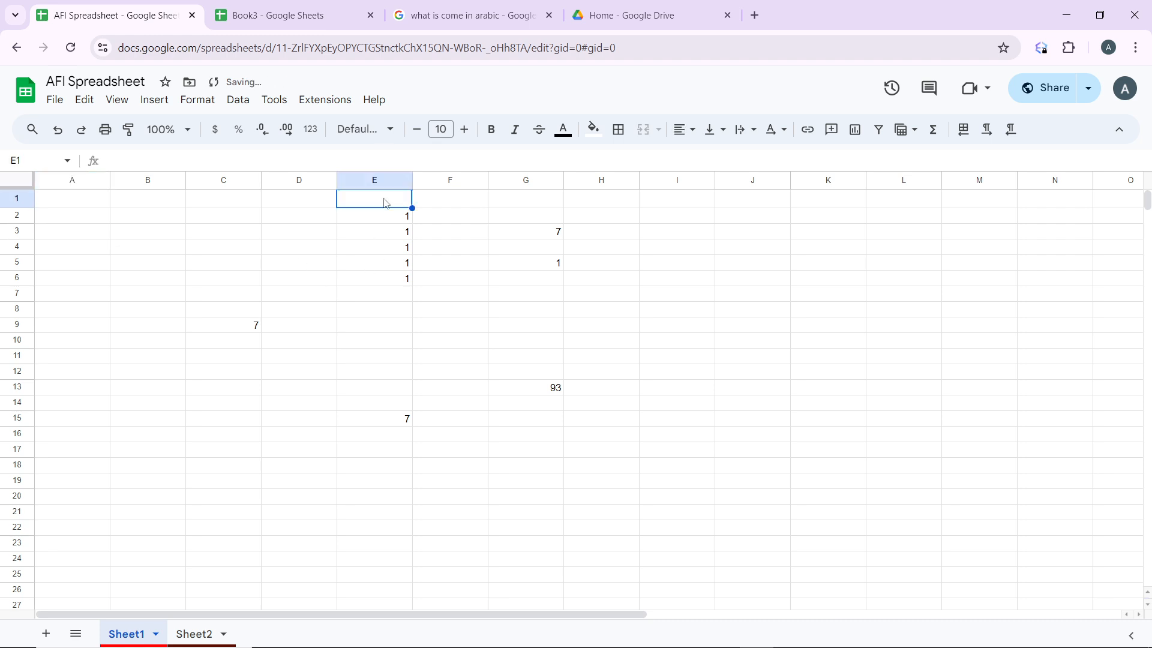
{"action": "left_click", "coordinate": [374, 215]}
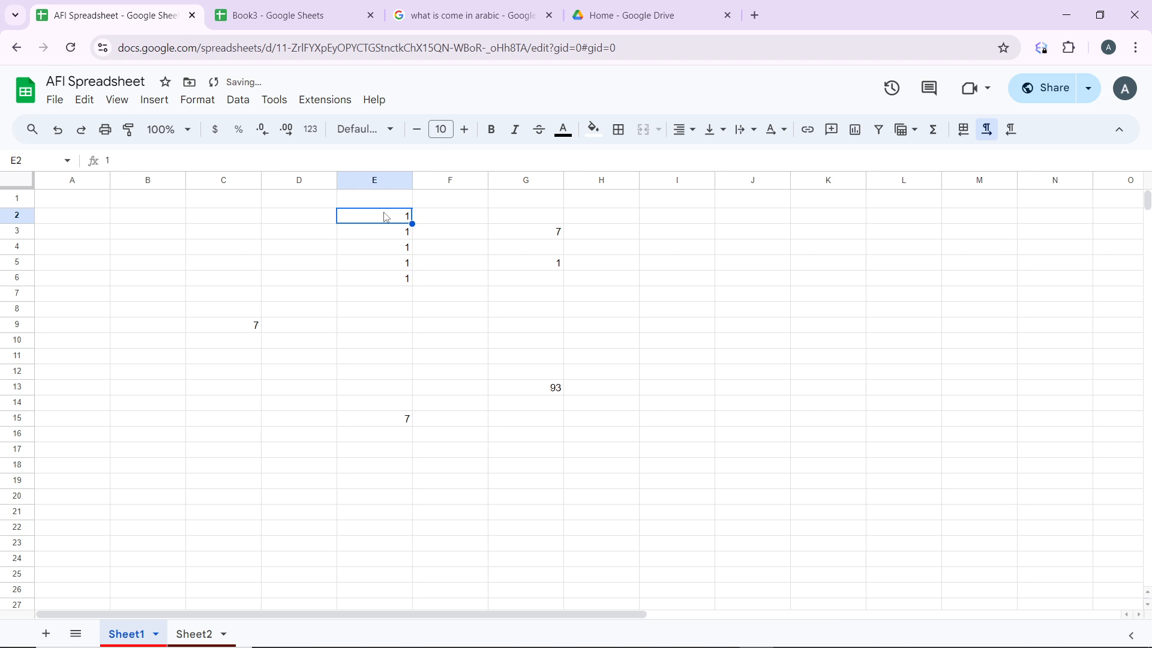
{"action": "key", "text": "Delete"}
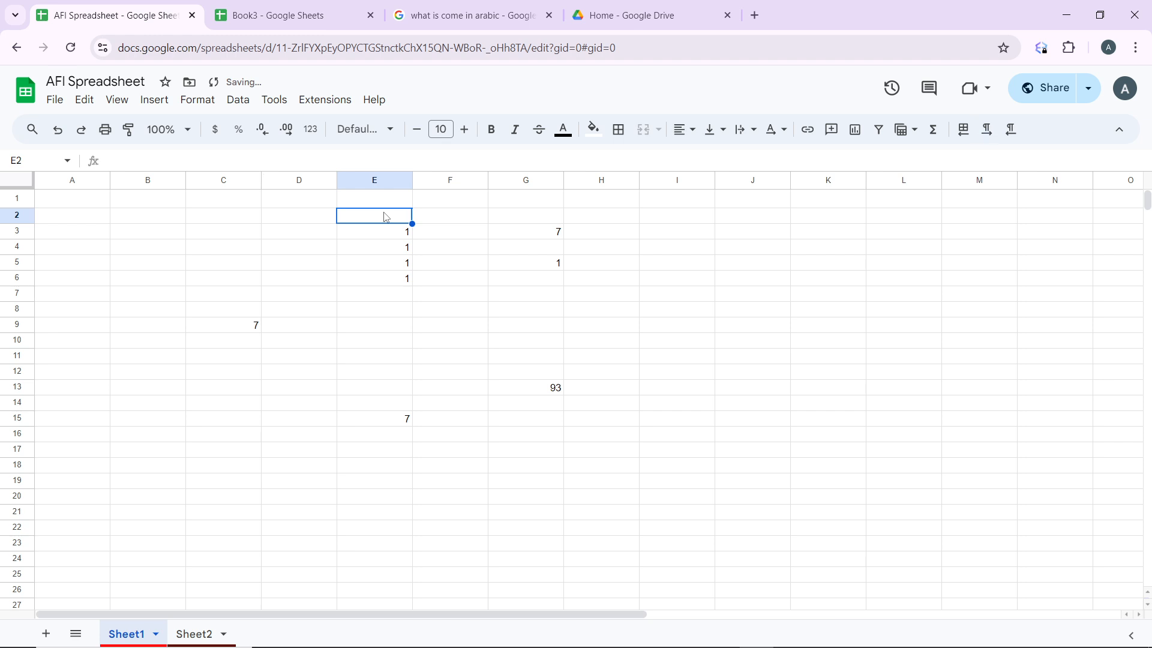
{"action": "left_click", "coordinate": [374, 230]}
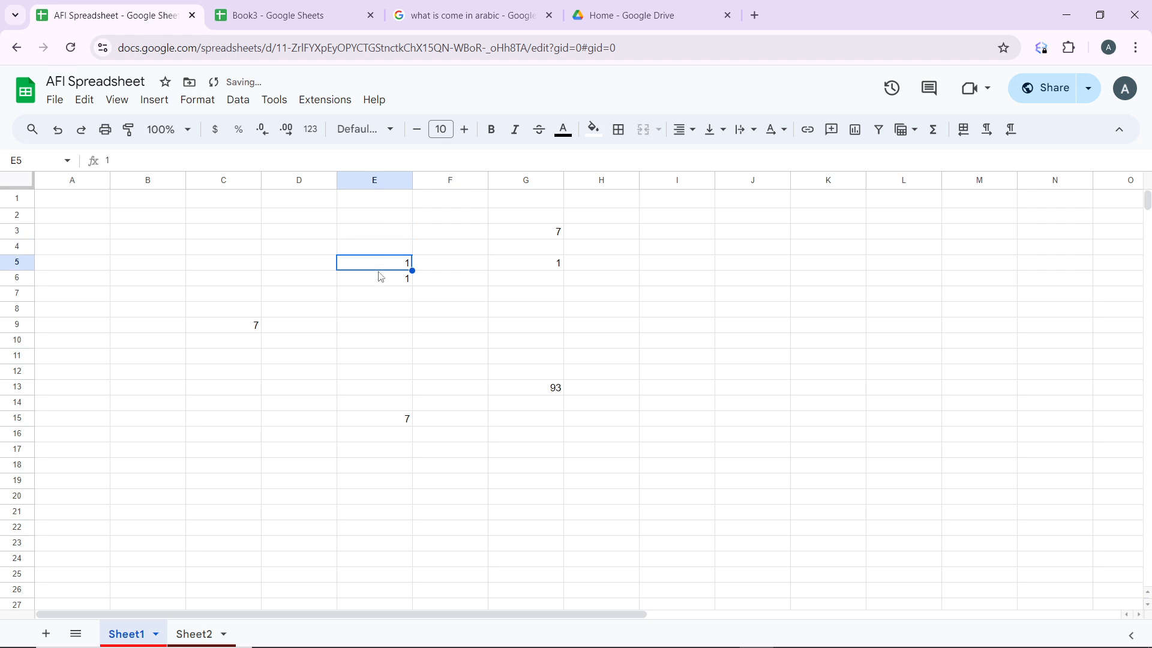
{"action": "left_click", "coordinate": [373, 277]}
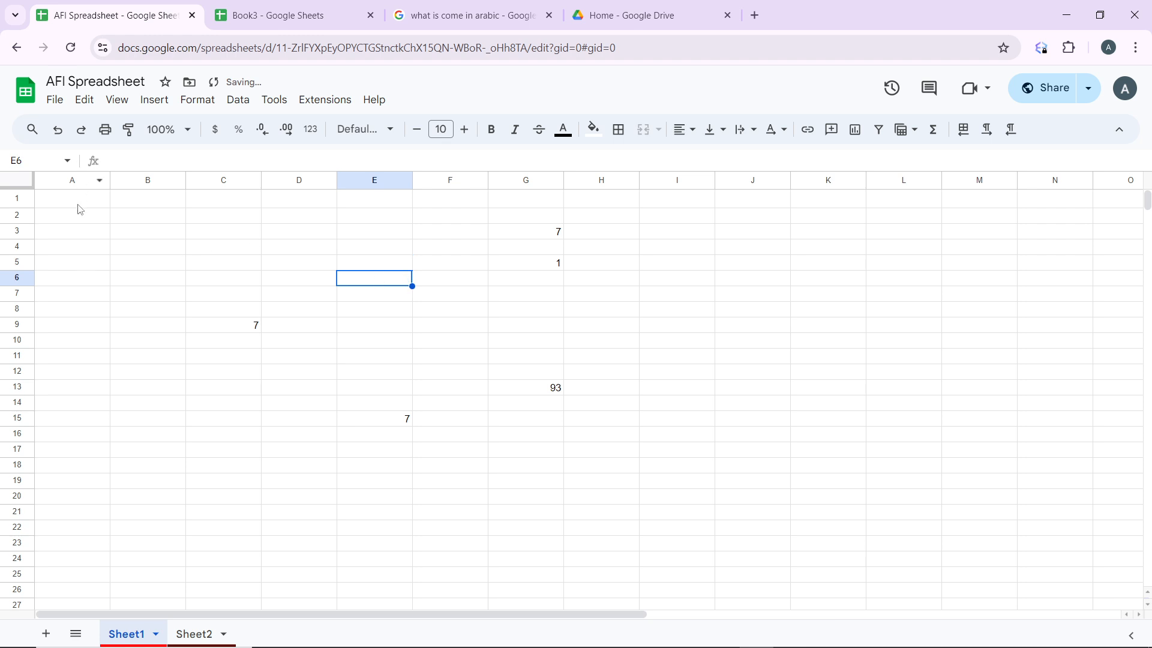
{"action": "left_click", "coordinate": [71, 197]}
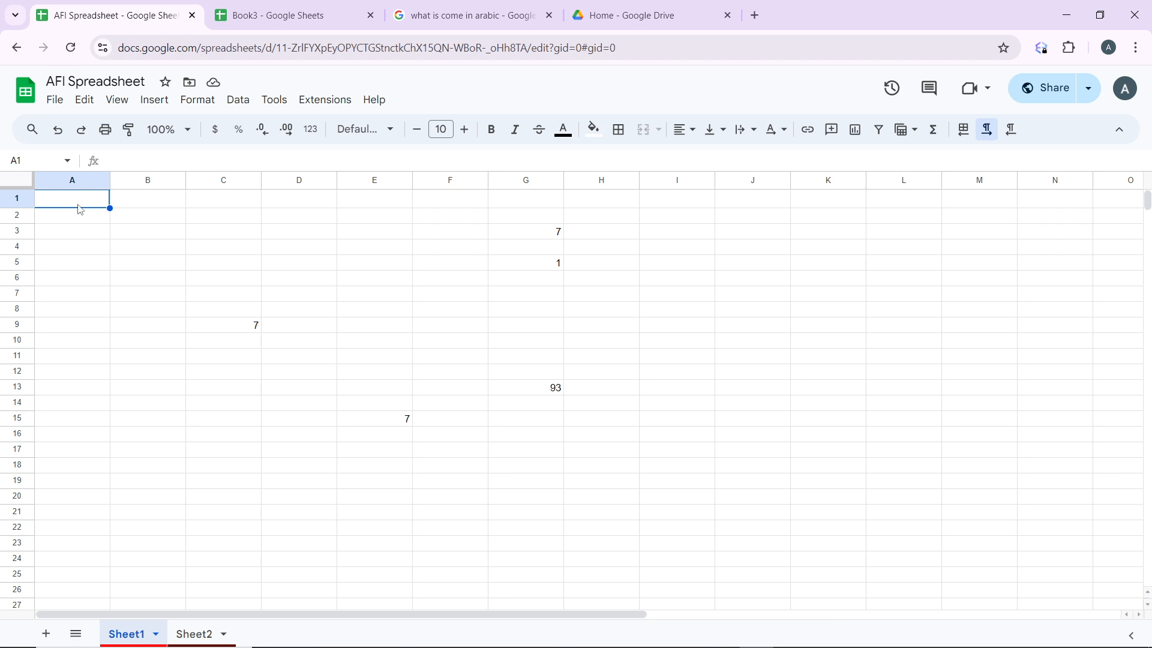
Enter 1 in A1 and fill it down through A4.
{"action": "type", "text": "1"}
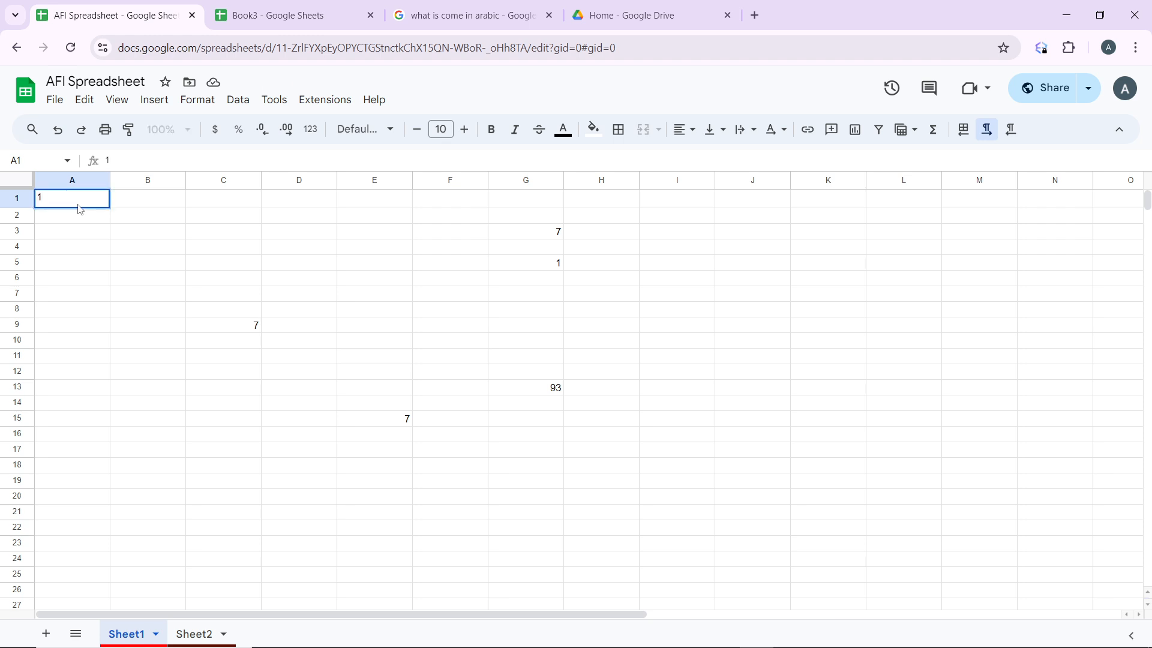
{"action": "double_click", "coordinate": [71, 197]}
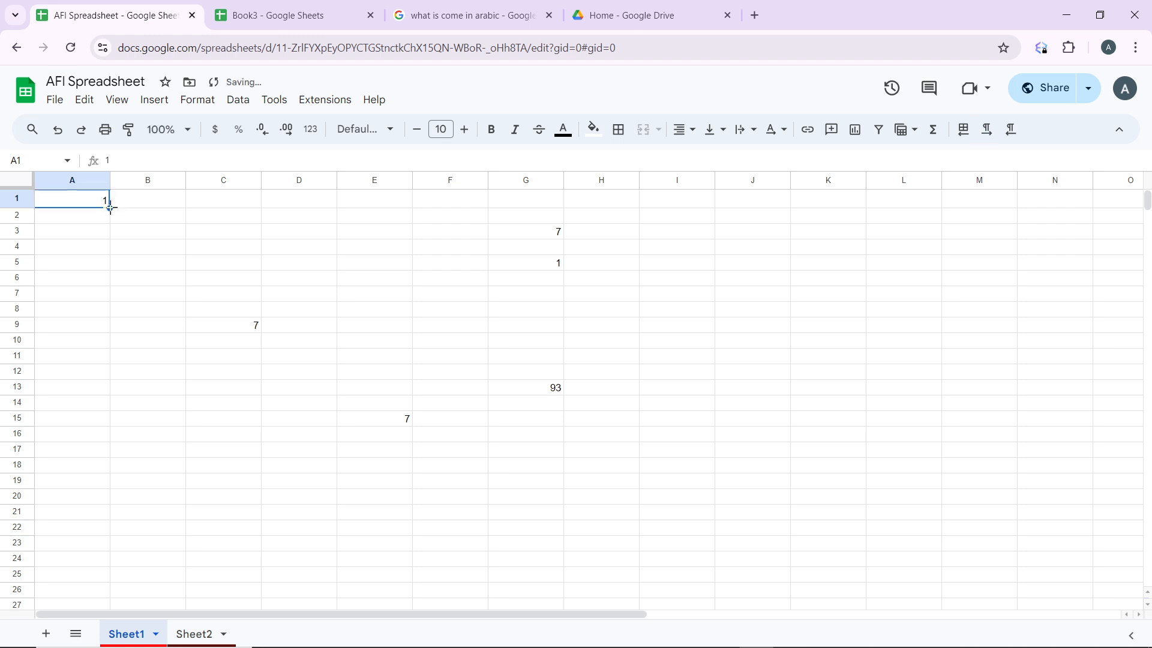
{"action": "left_click_drag", "start_coordinate": [108, 207], "coordinate": [108, 246]}
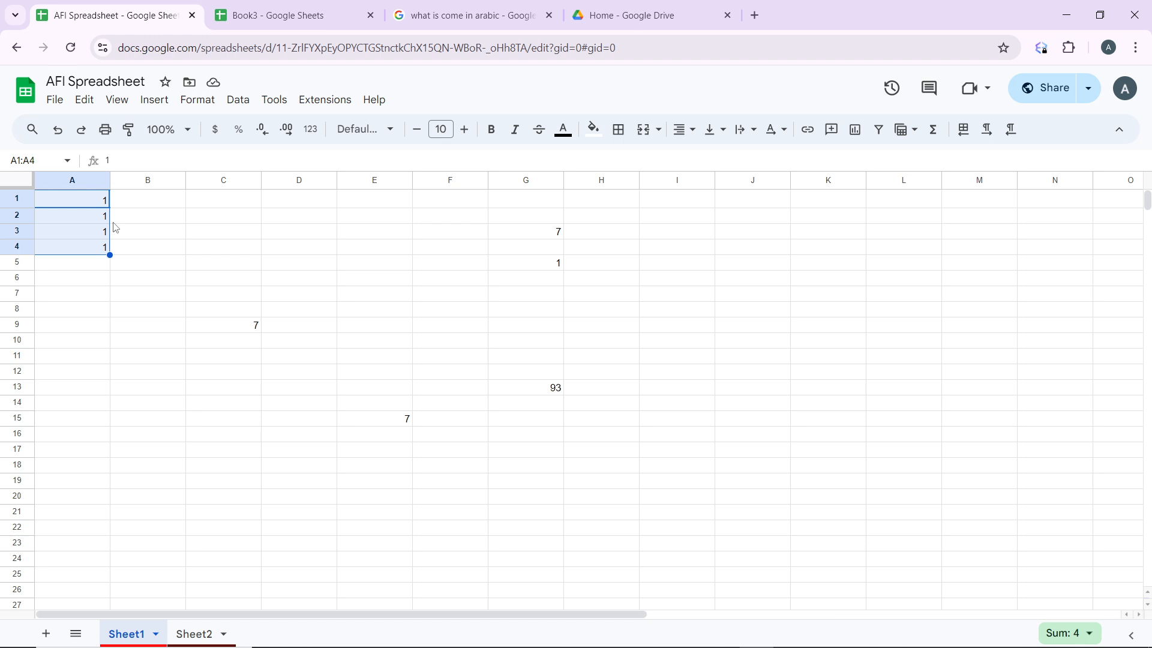
Erase the stray 3 so column A is empty, then return to A1.
{"action": "type", "text": "3"}
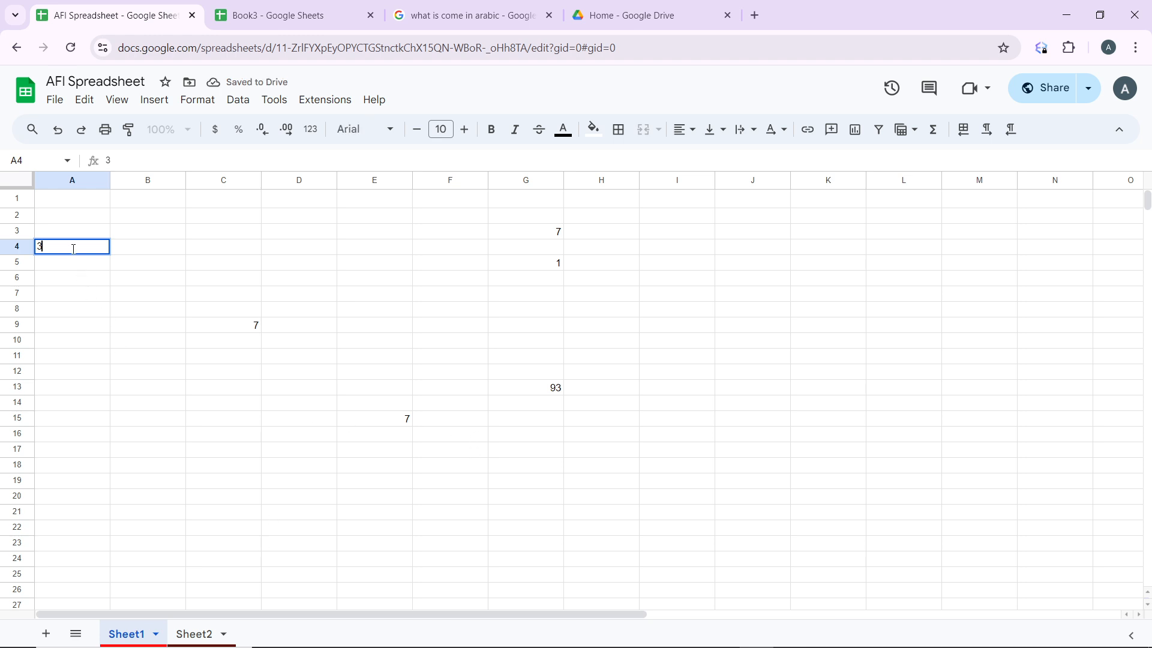
{"action": "key", "text": "Delete"}
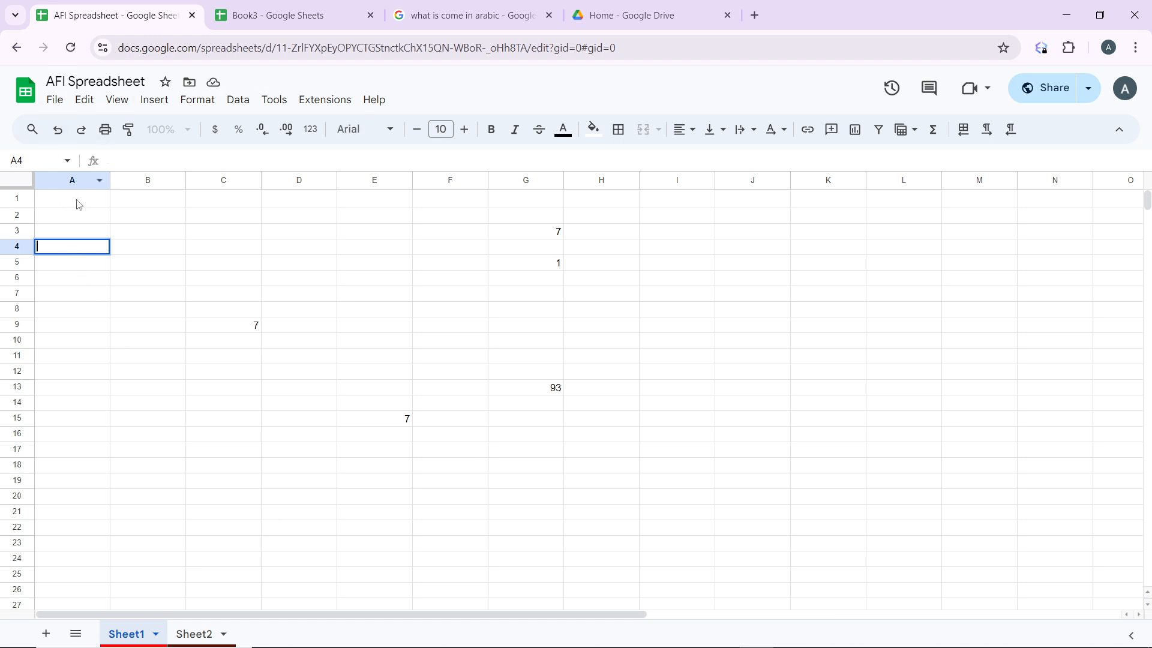
{"action": "left_click", "coordinate": [71, 199]}
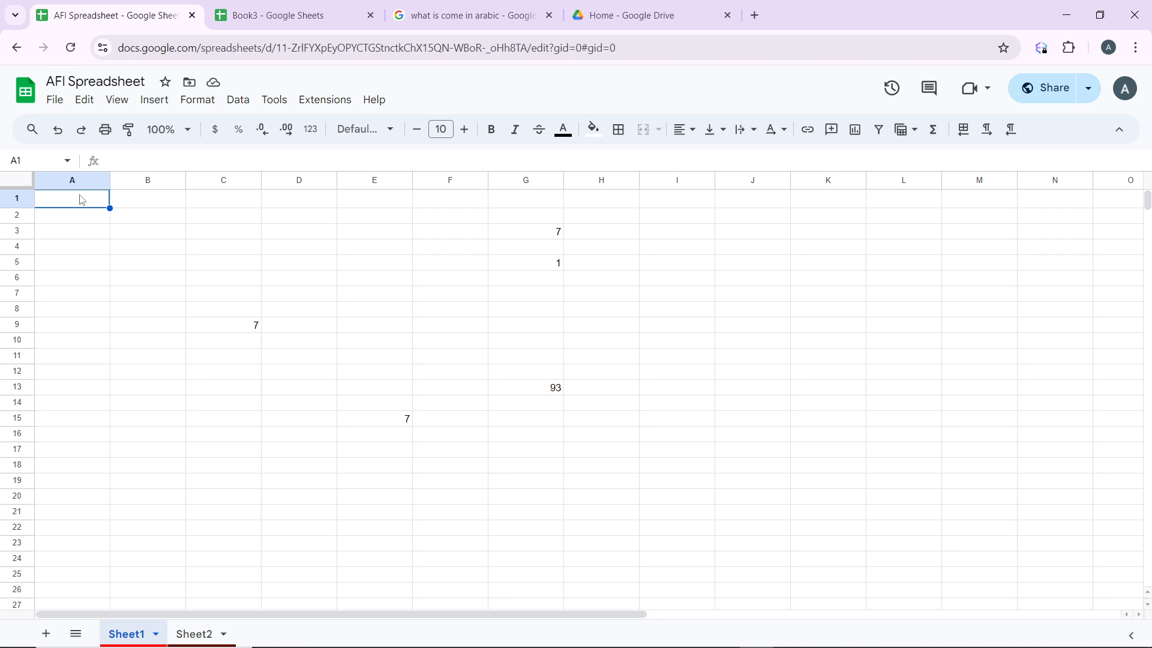
Type =SEQUENCE(10, 1, 1, 1) into A1 for ten rows starting at 1.
{"action": "type", "text": "="}
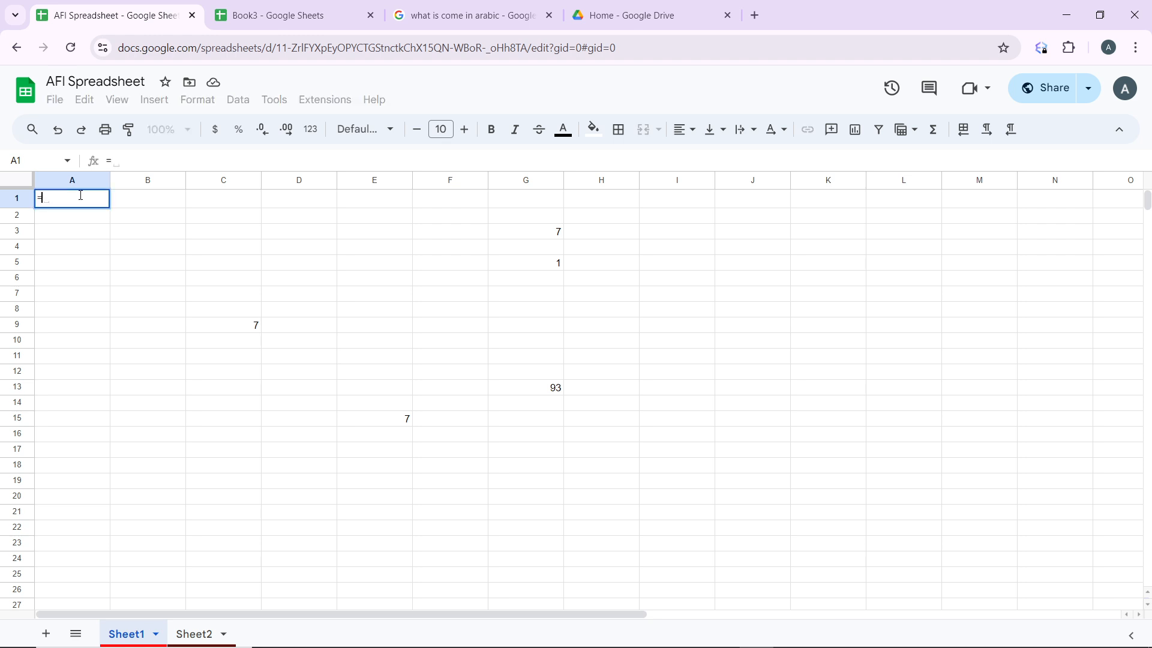
{"action": "type", "text": "SEQ"}
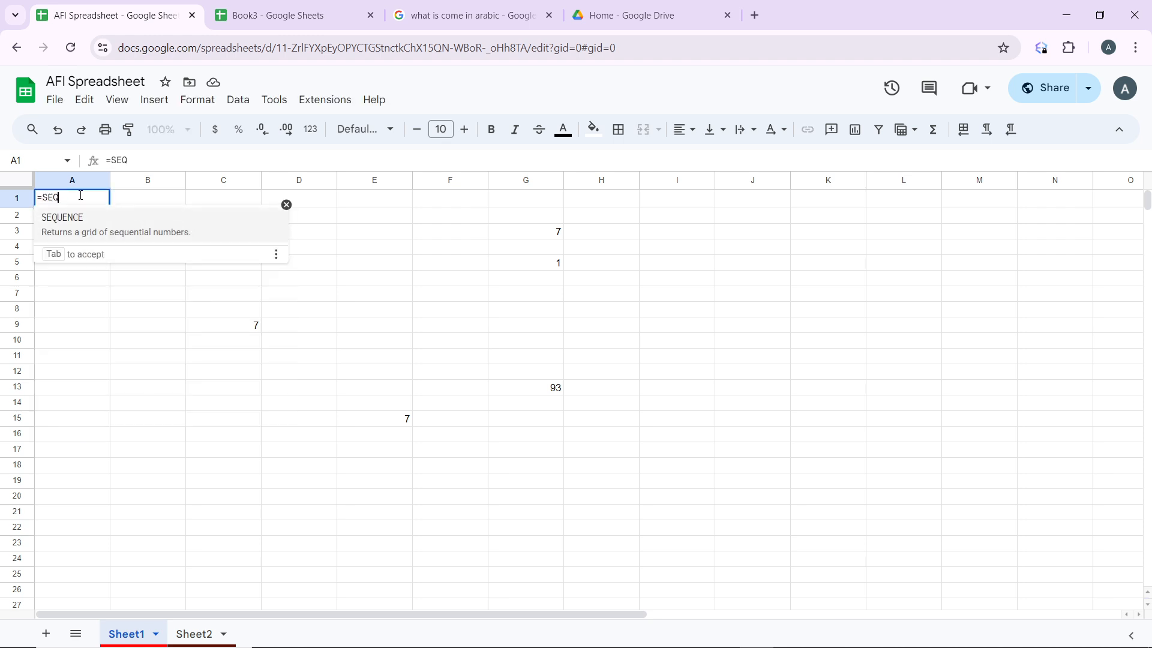
{"action": "key", "text": "Tab"}
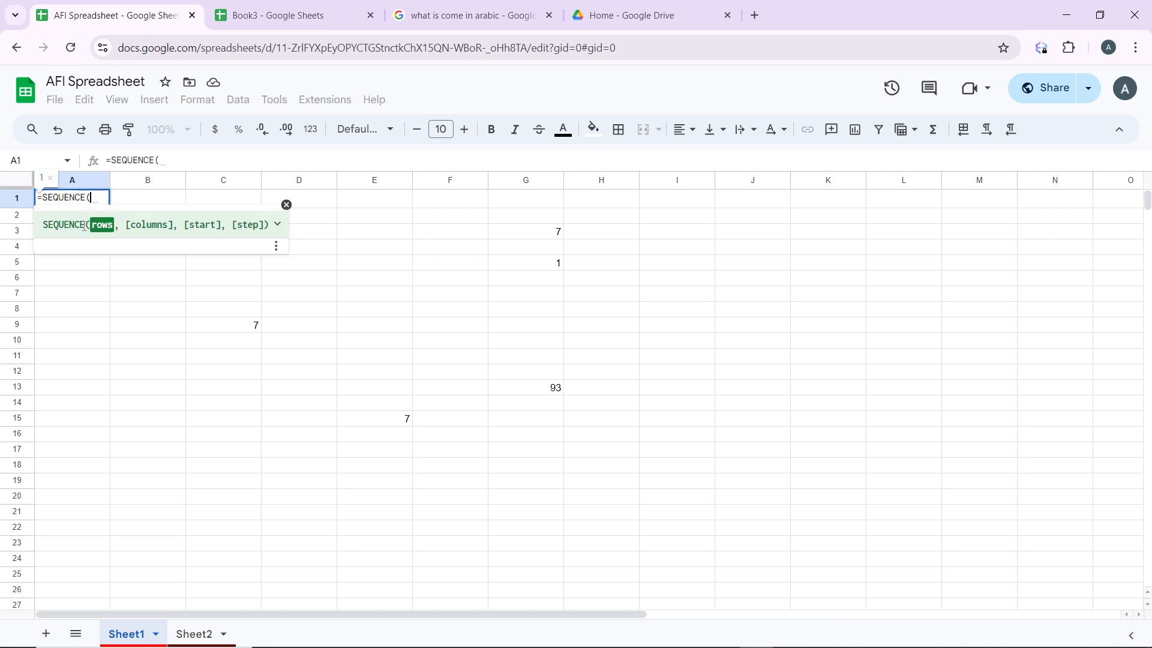
{"action": "type", "text": "("}
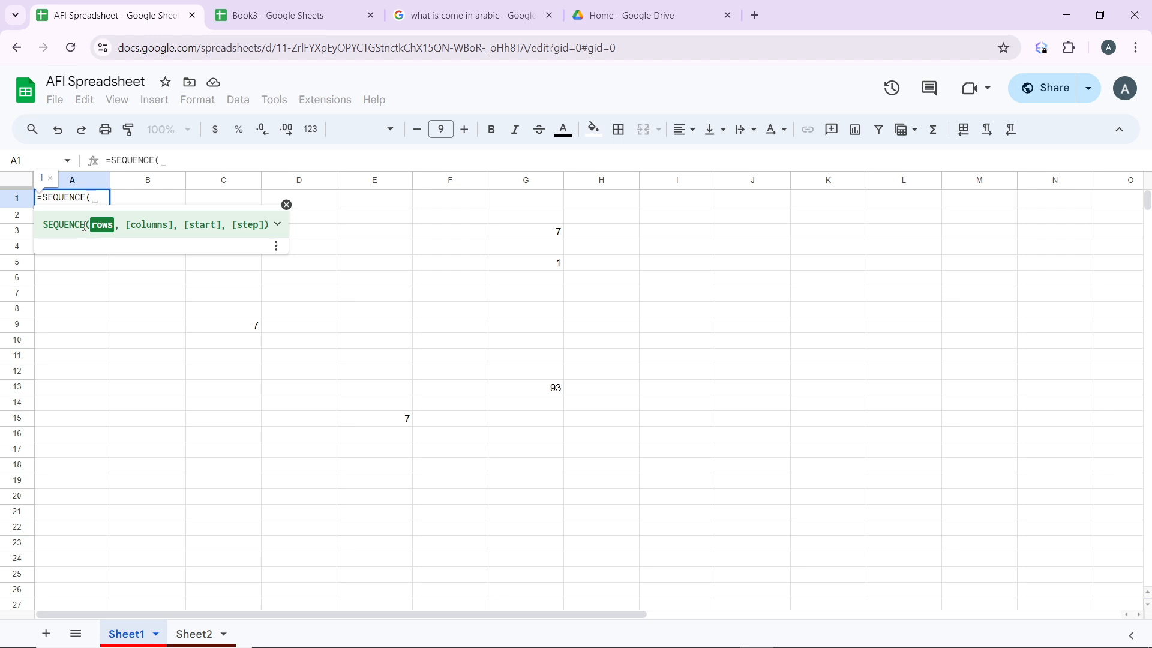
{"action": "type", "text": "1"}
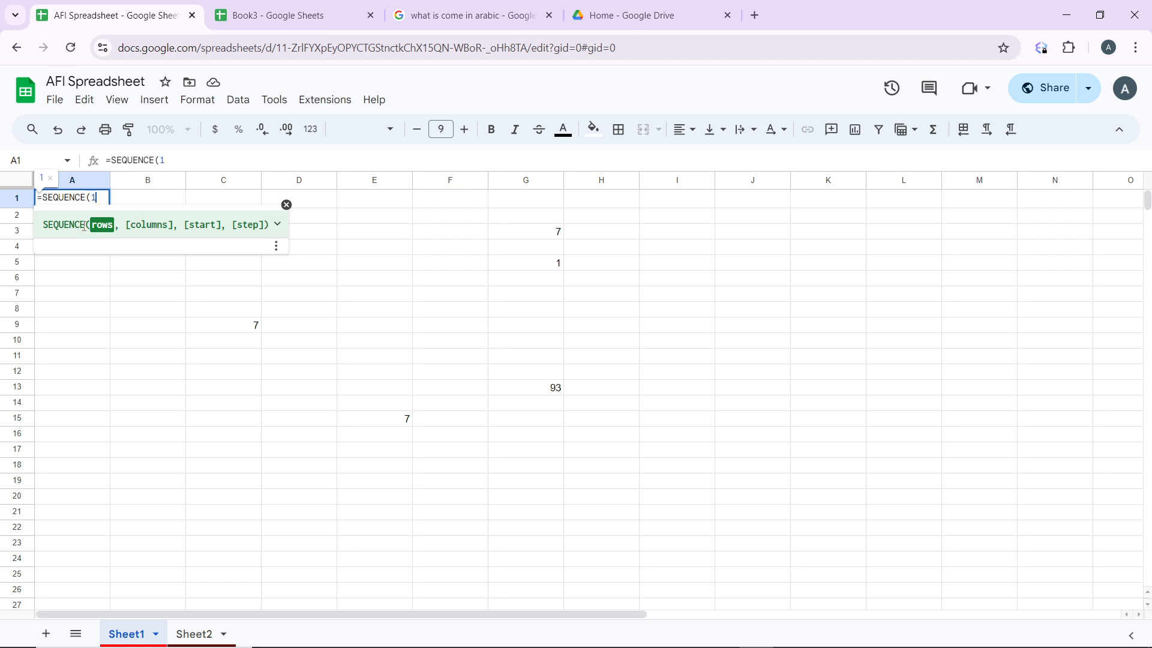
{"action": "type", "text": "0"}
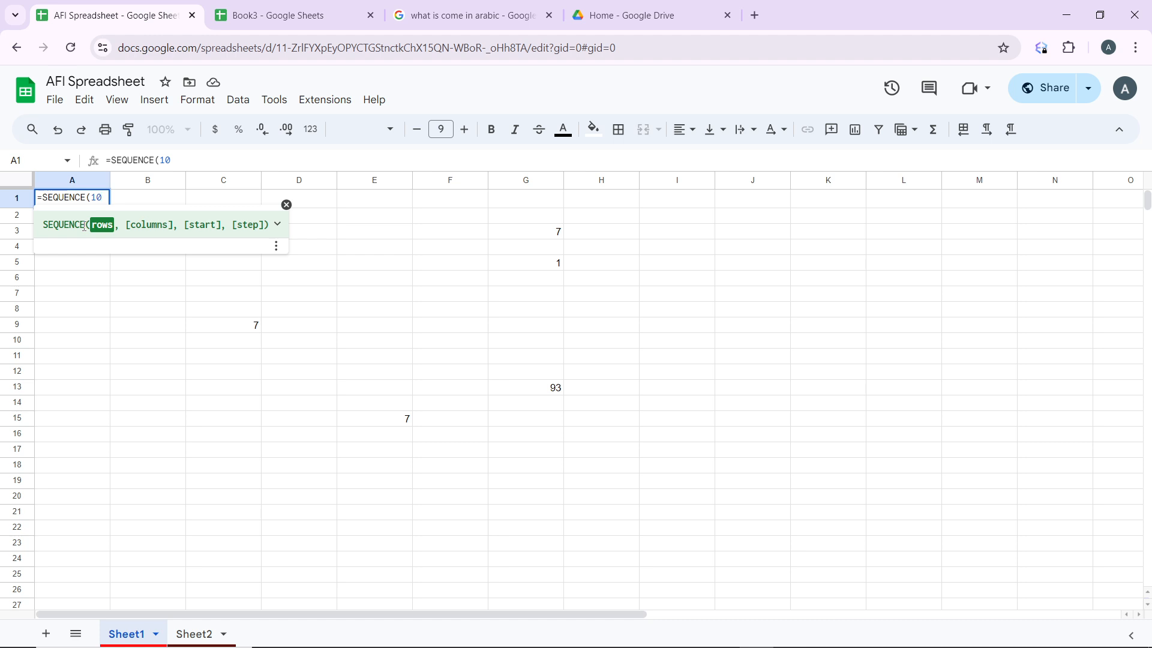
{"action": "type", "text": ","}
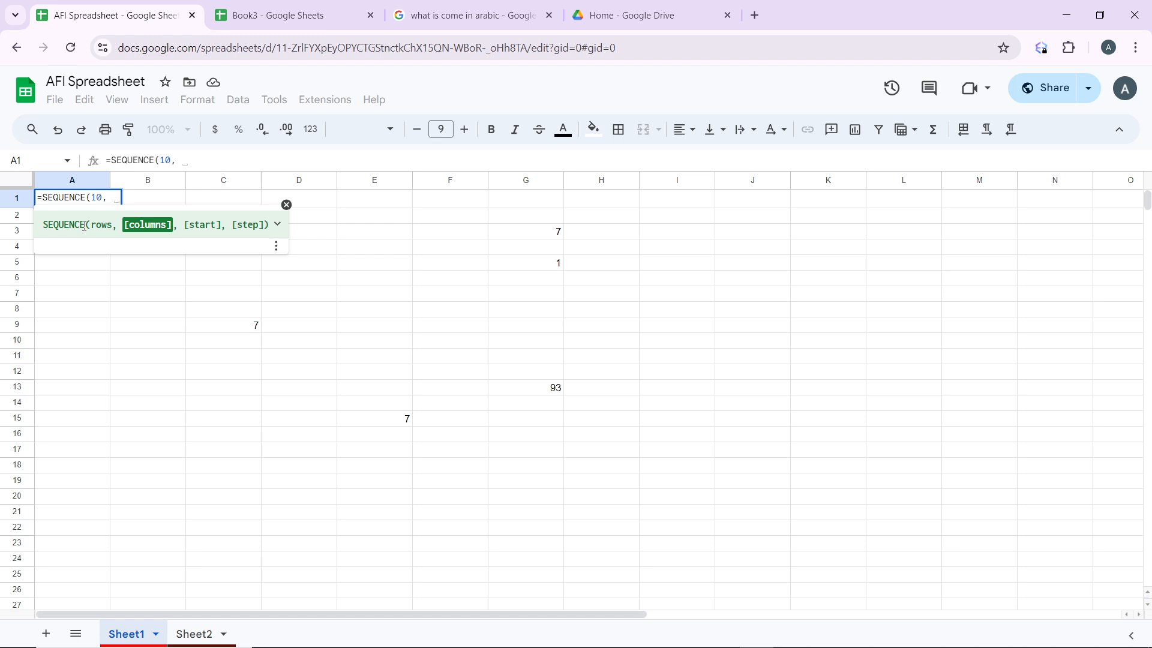
{"action": "type", "text": "1"}
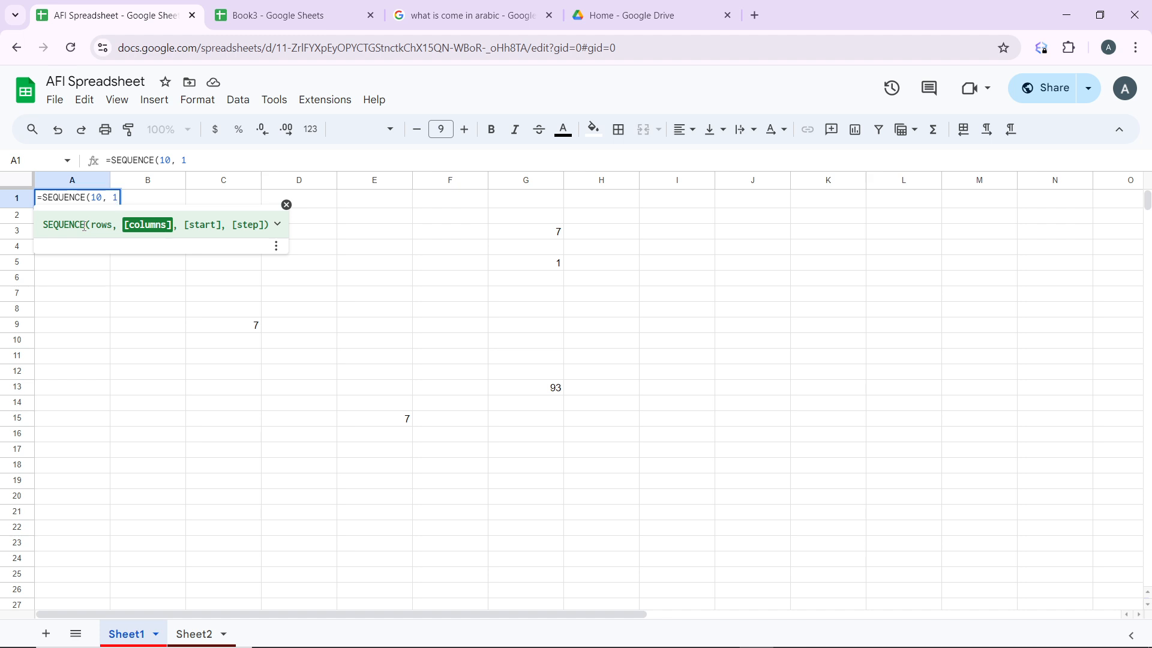
{"action": "type", "text": ","}
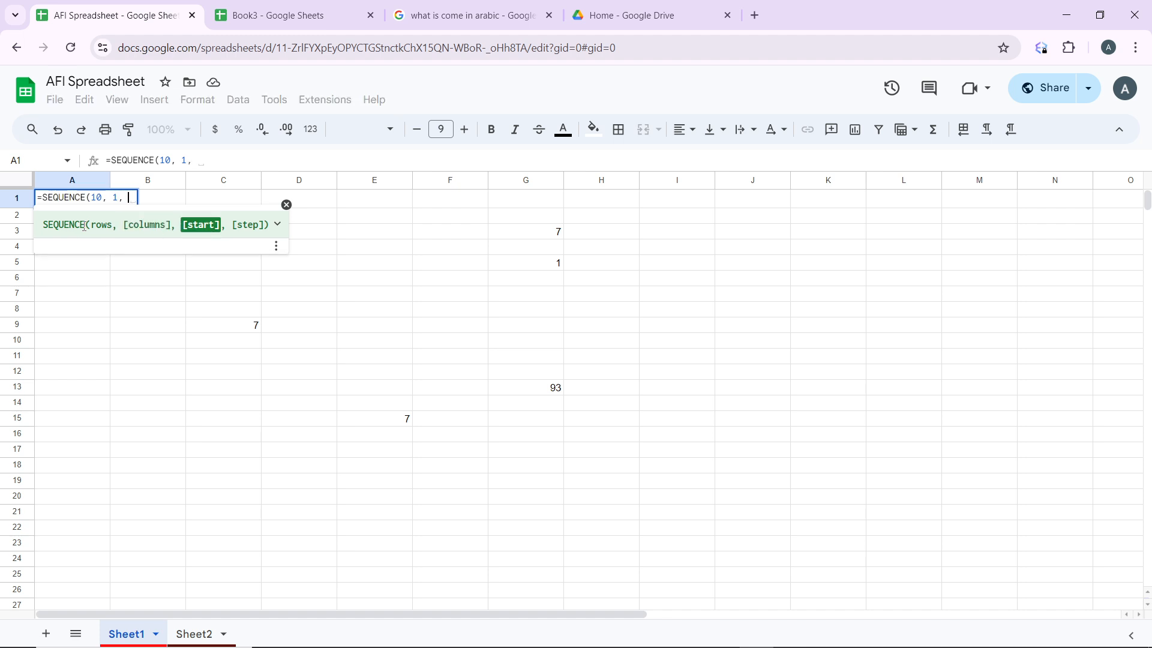
{"action": "type", "text": "1"}
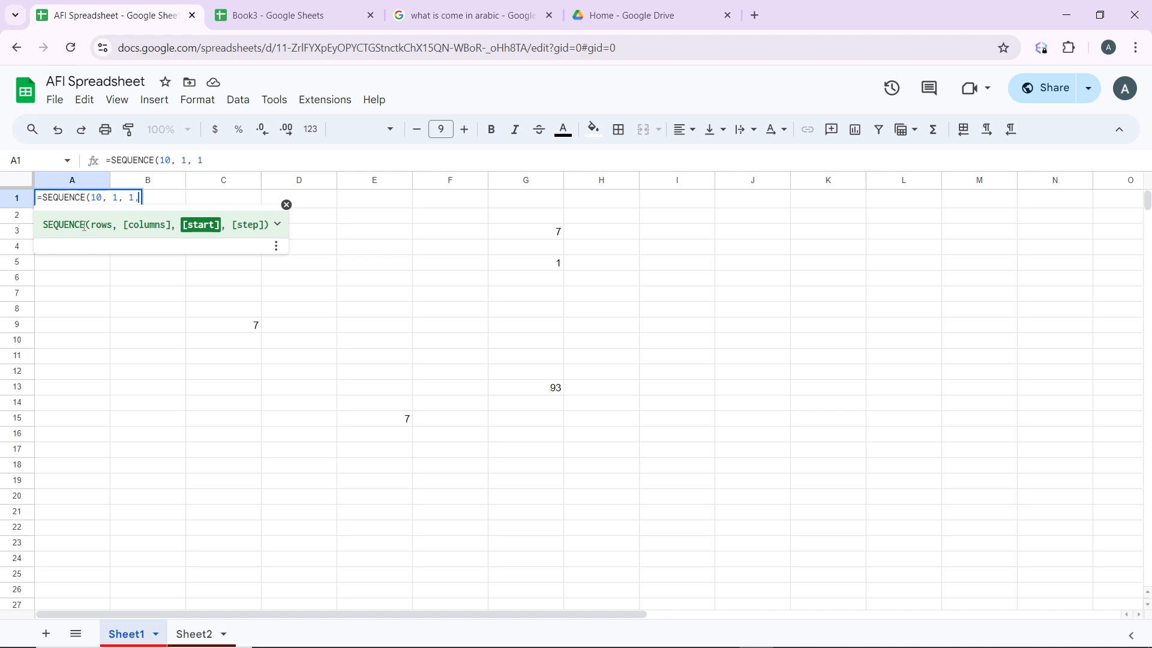
{"action": "type", "text": ","}
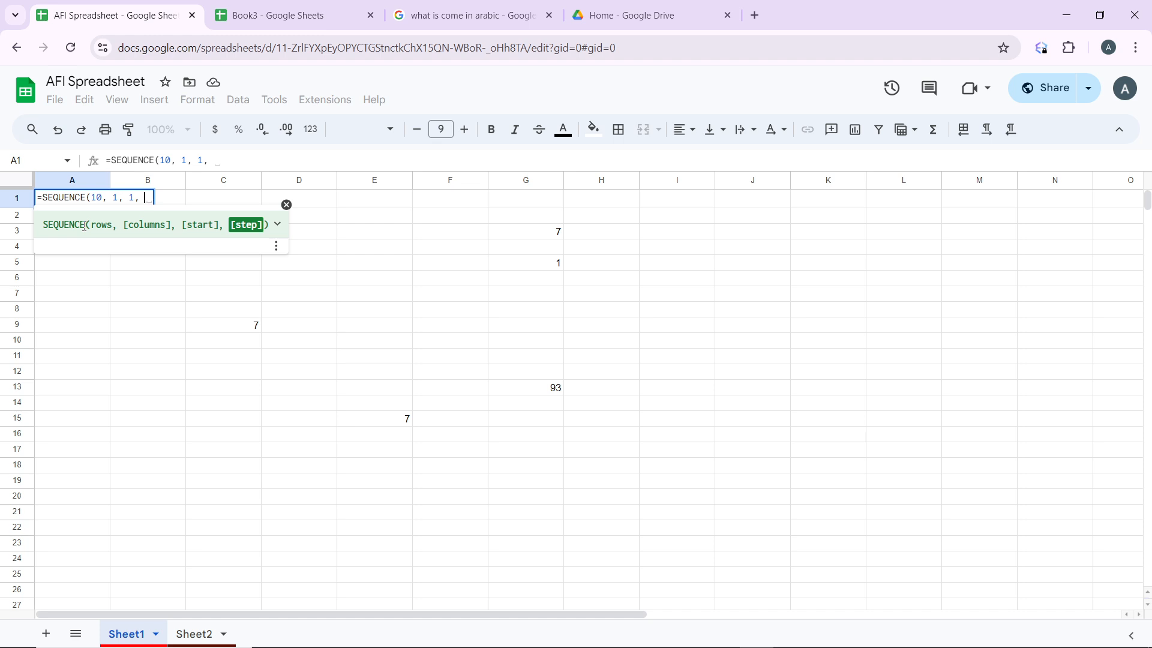
{"action": "type", "text": "1"}
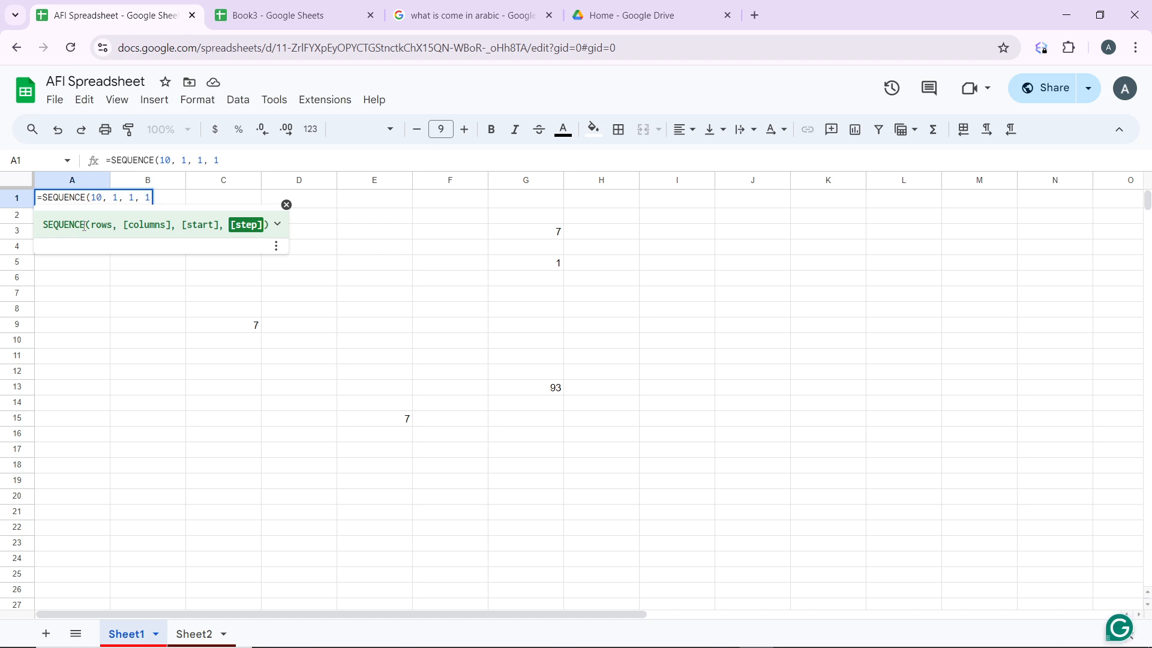
{"action": "type", "text": ")"}
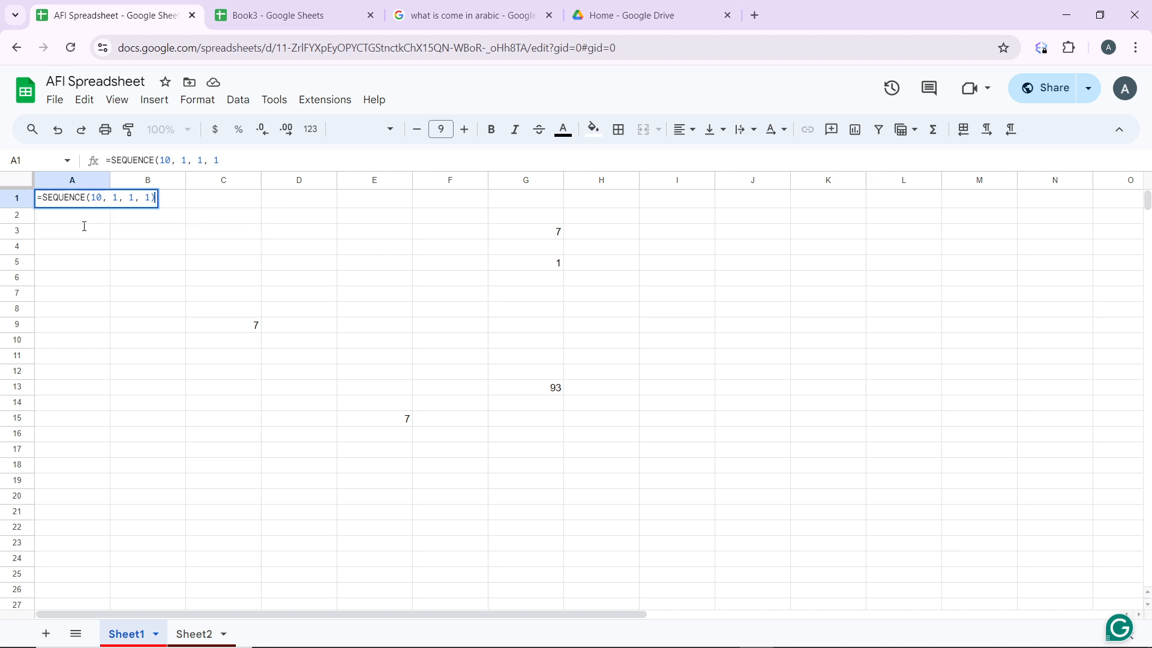
{"action": "type", "text": ")"}
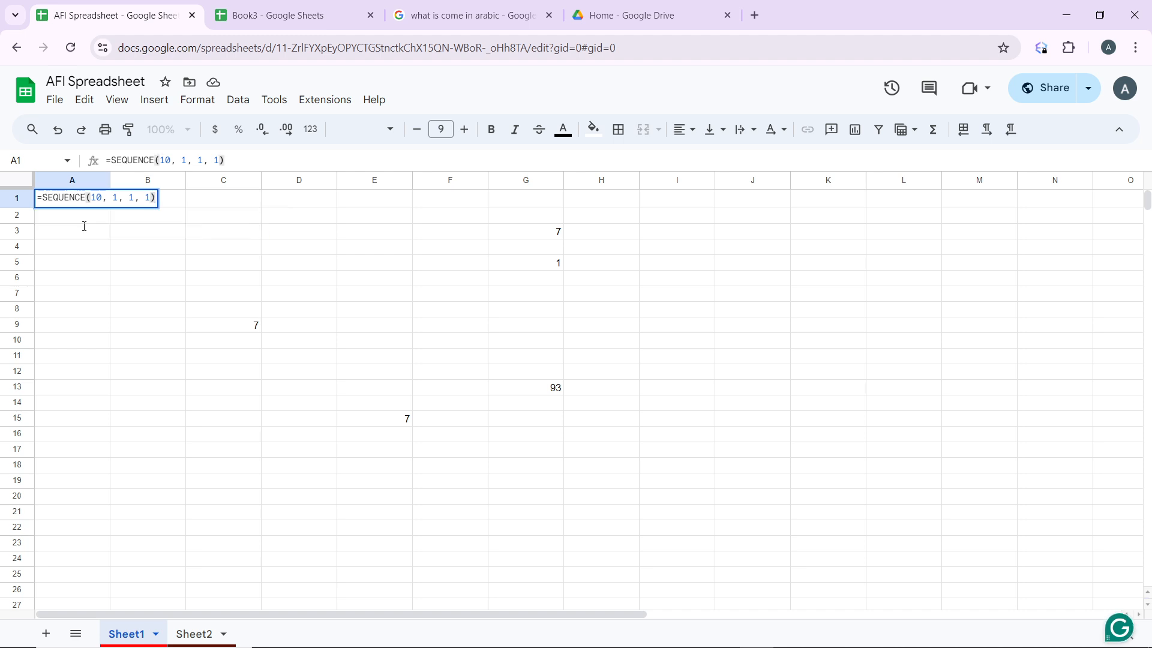
Commit the formula so A1:A10 show 1–10, then start a formula in B1.
{"action": "key", "text": "enter"}
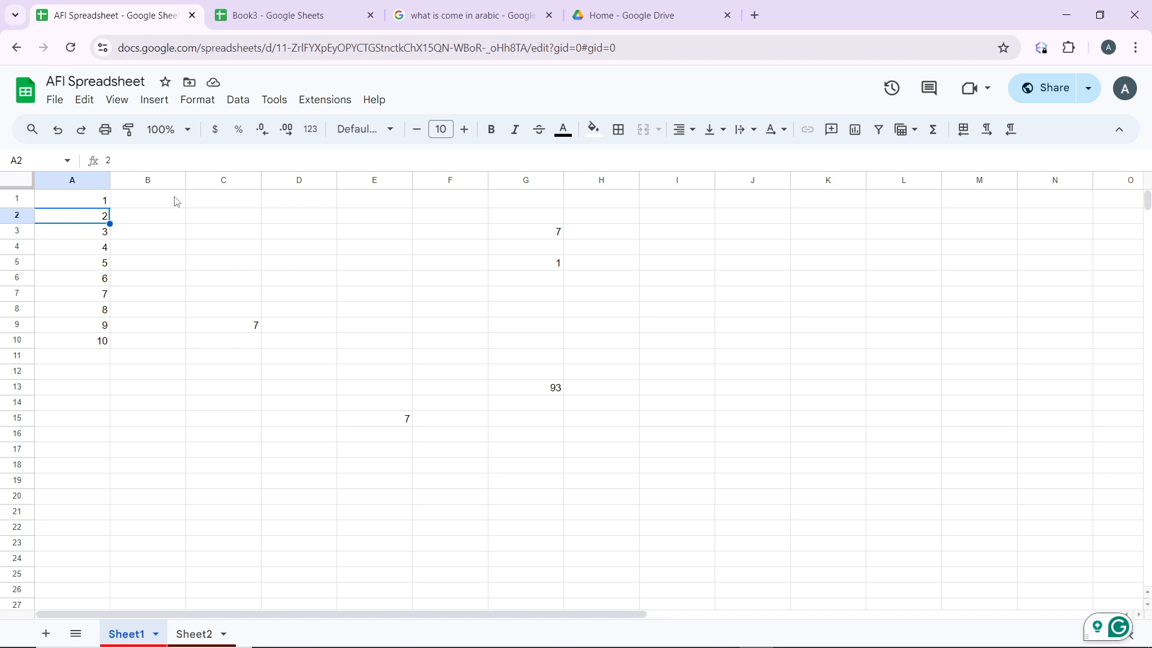
{"action": "left_click", "coordinate": [147, 199]}
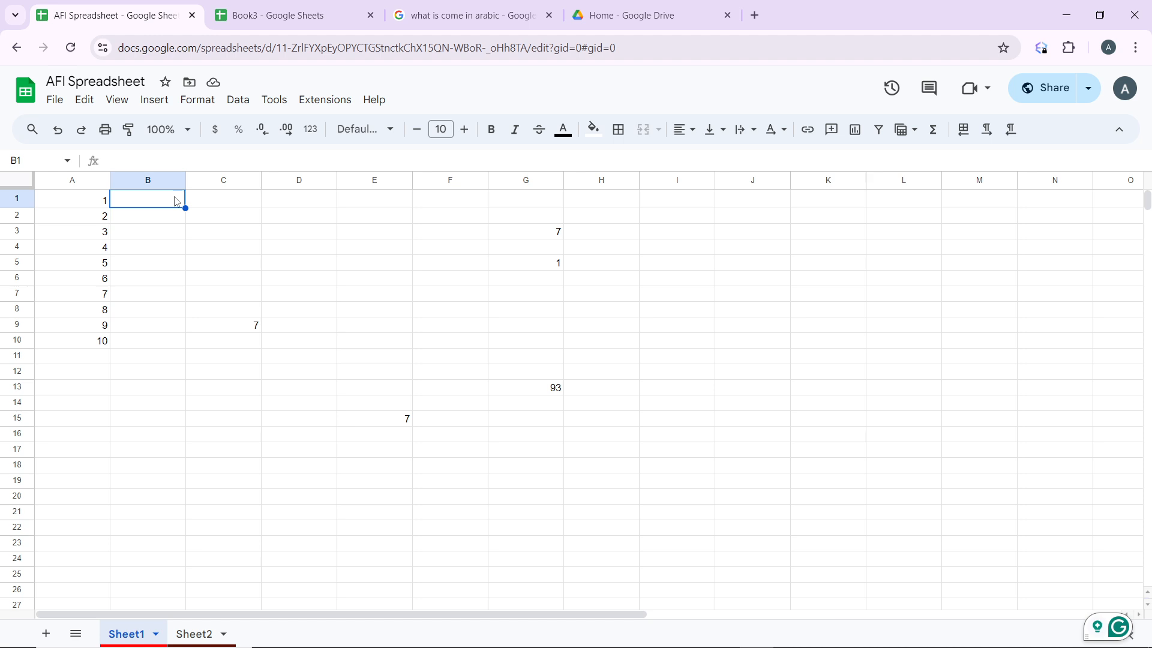
{"action": "type", "text": "="}
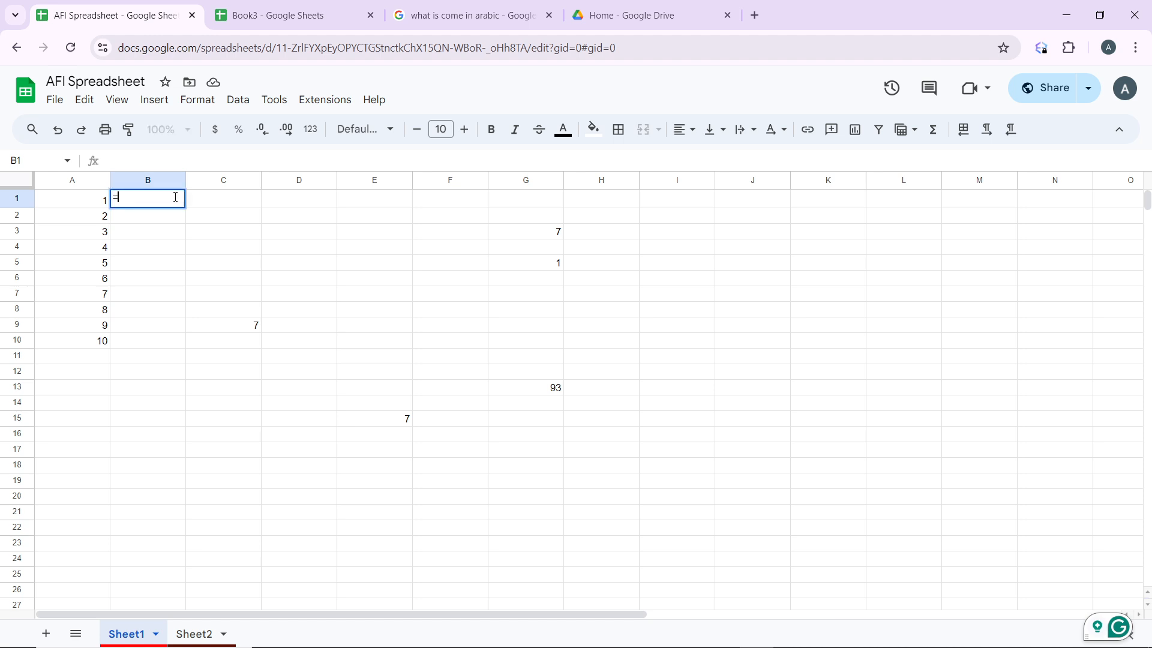
Build =SEQUENCE(1, 10, 1, 1) in B1 using the SEQUENCE suggestion.
{"action": "type", "text": "SE"}
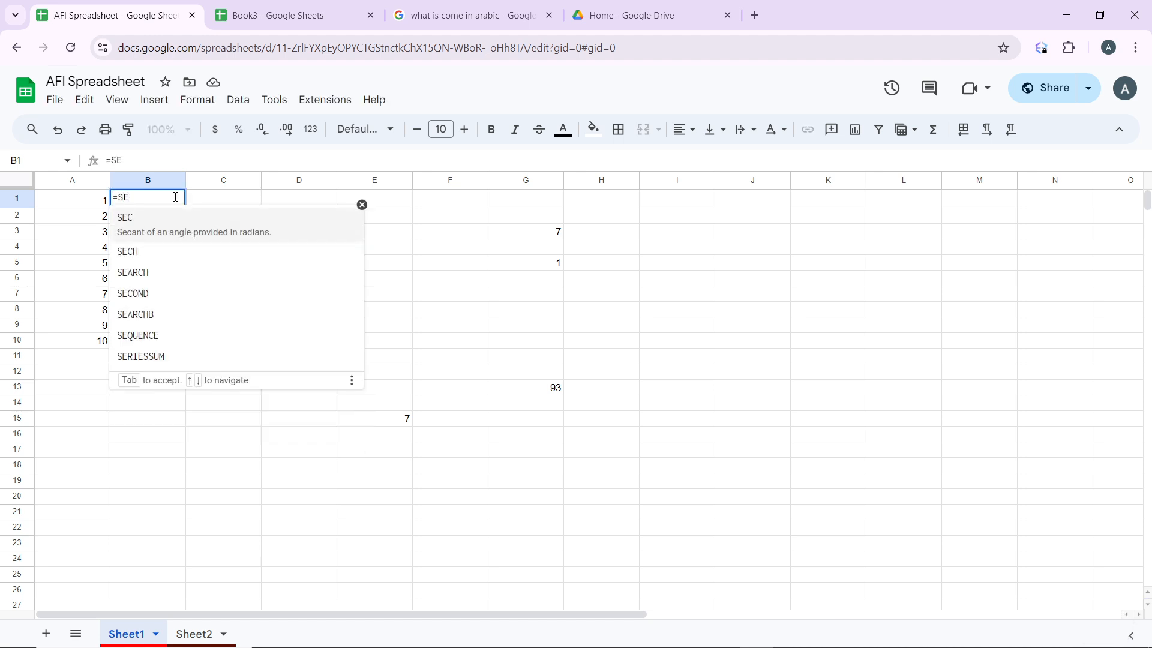
{"action": "left_click", "coordinate": [138, 336]}
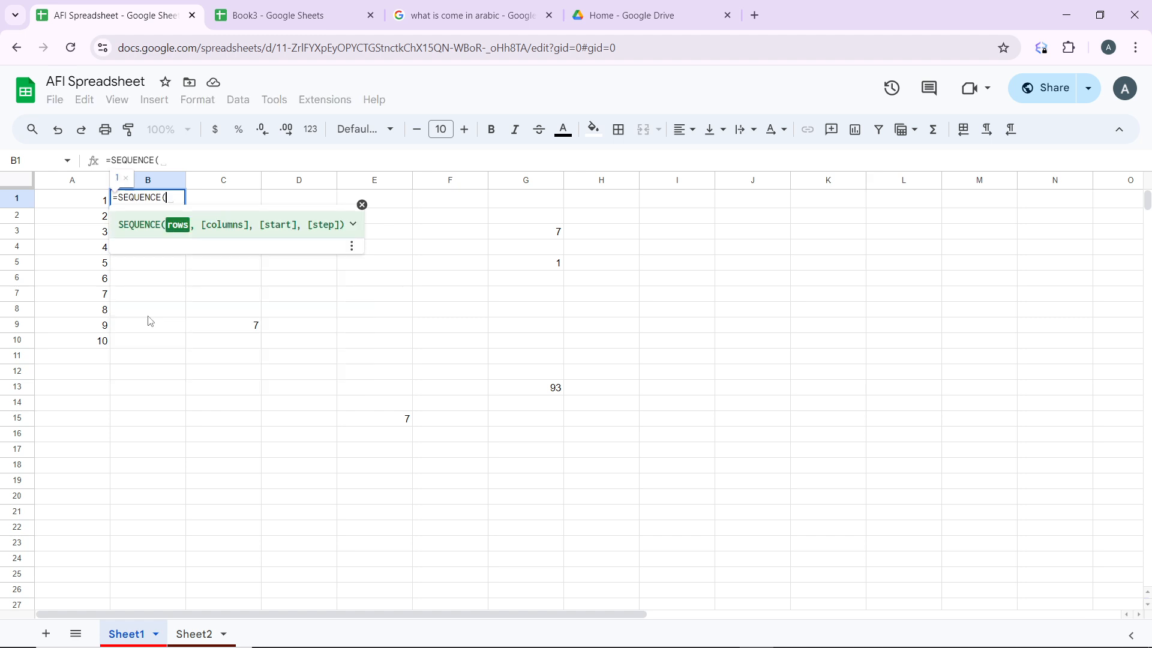
{"action": "type", "text": "1"}
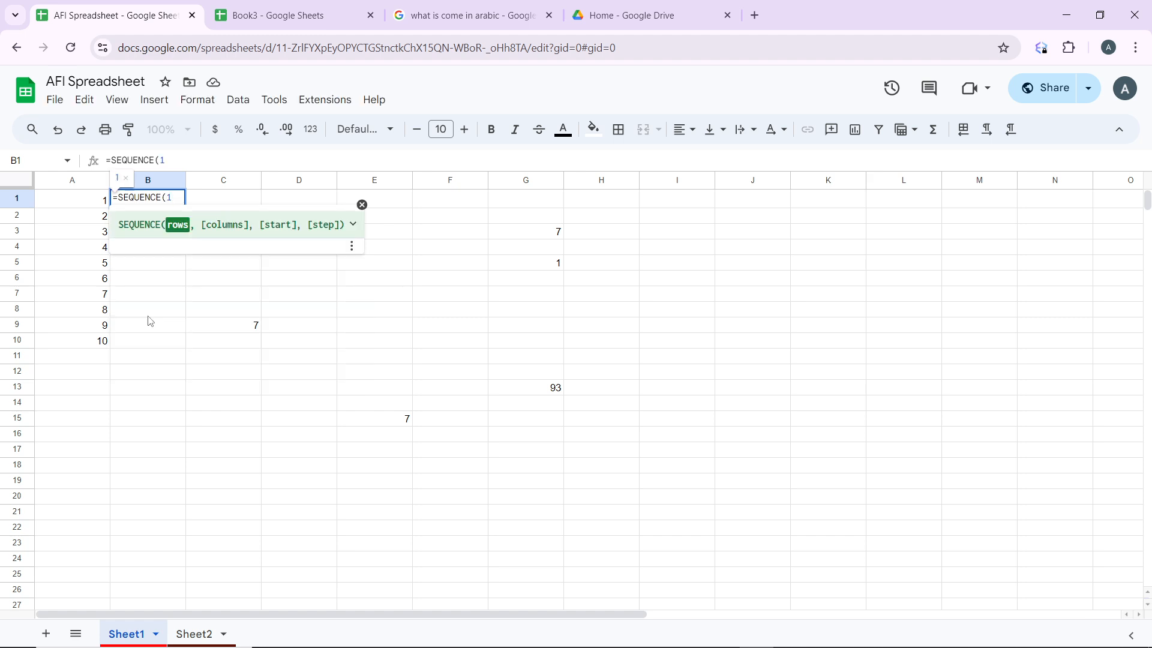
{"action": "type", "text": ","}
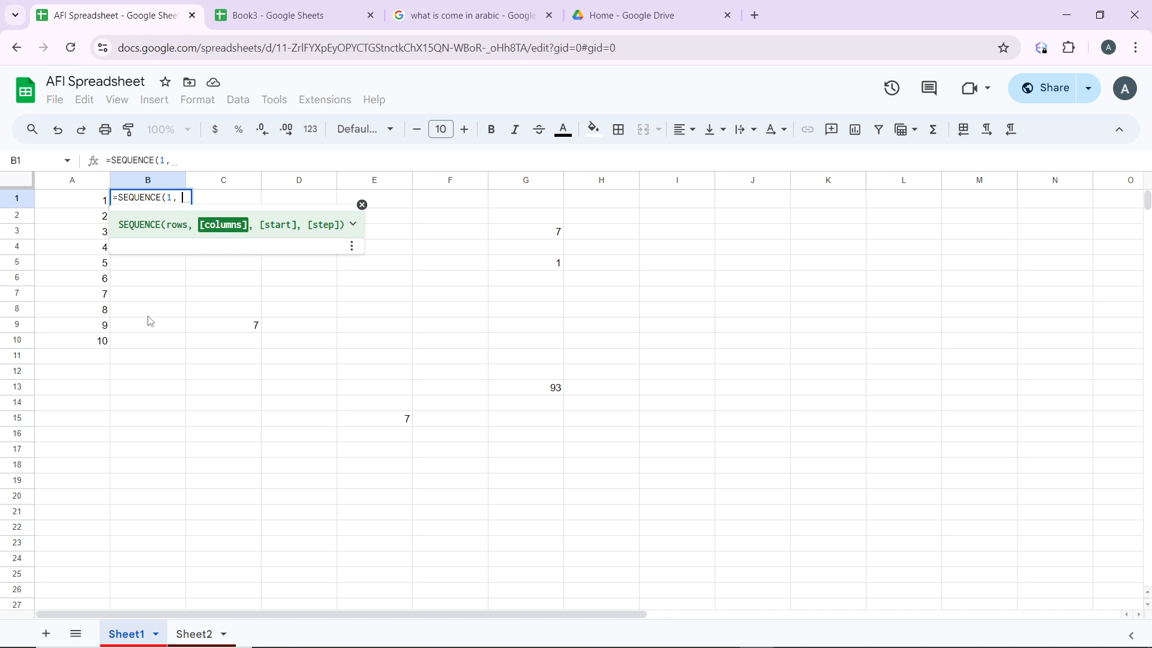
{"action": "type", "text": "10"}
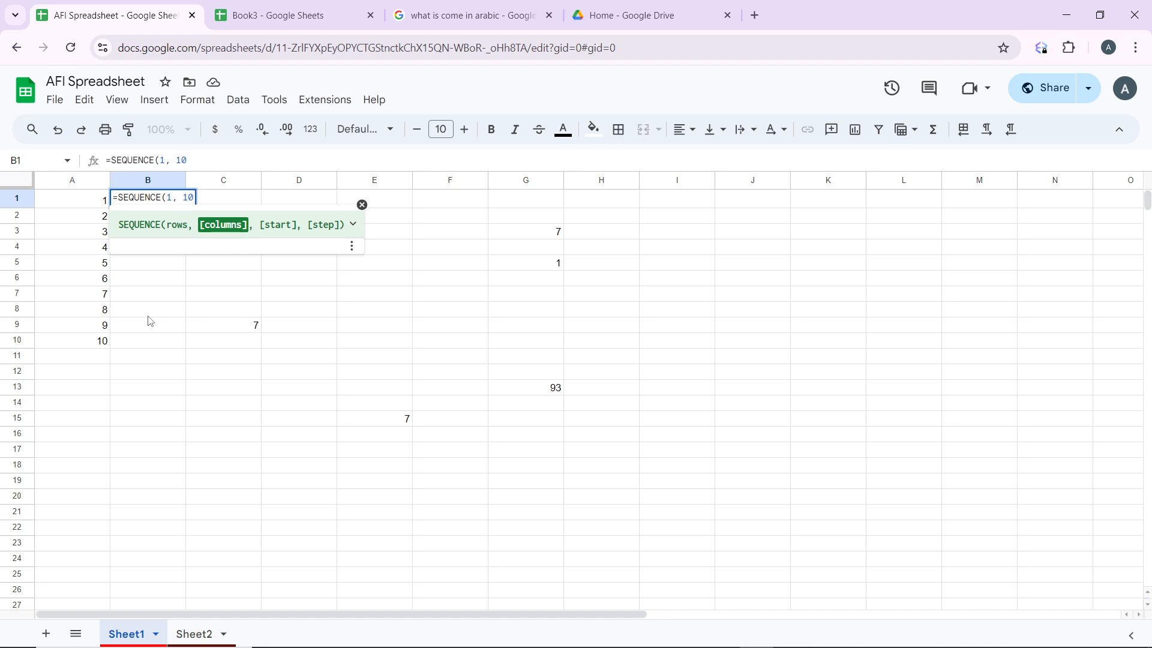
{"action": "type", "text": ", 1, 1"}
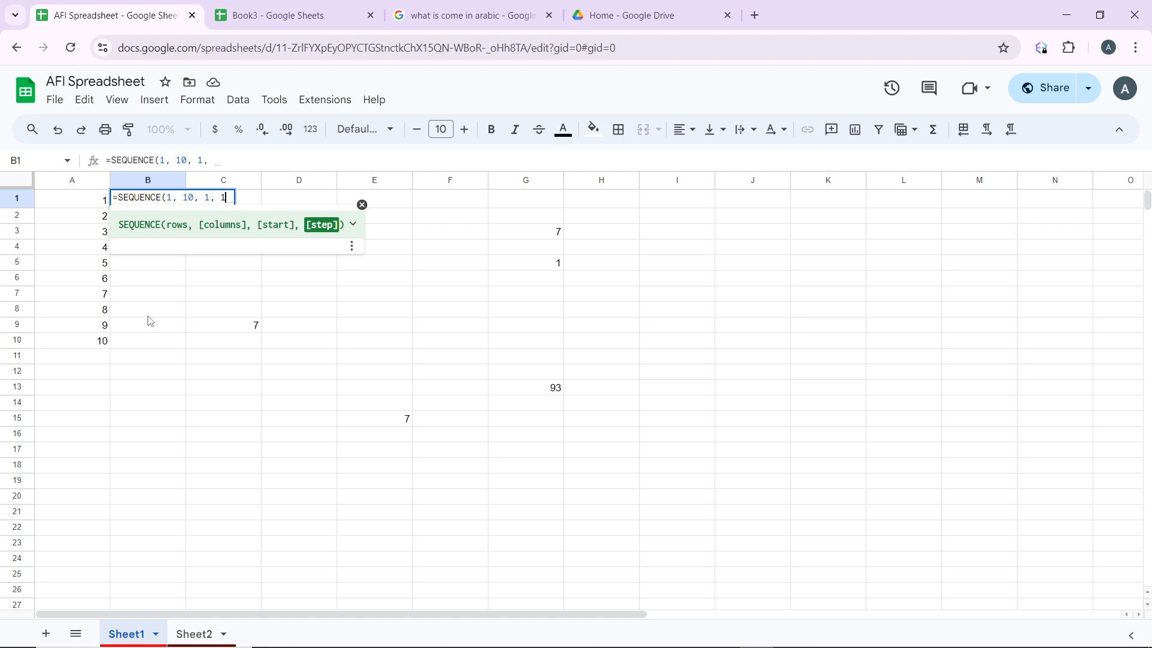
{"action": "key", "text": "Enter"}
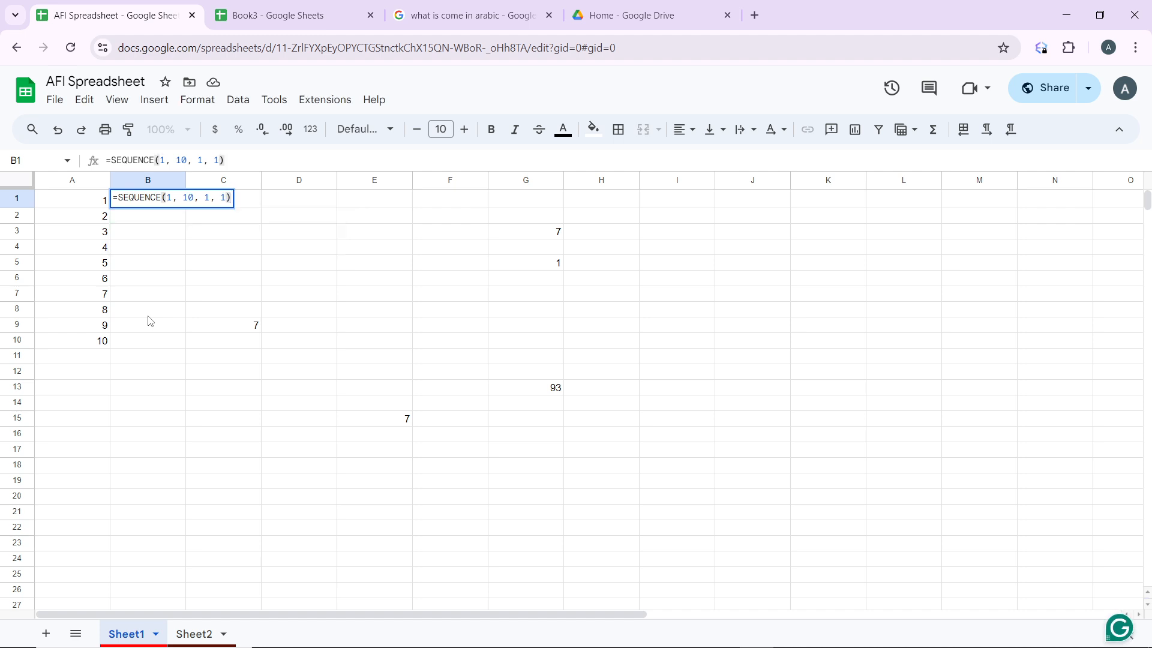
Commit the B1 formula so B1:K1 show 1–10, then type 93 in B2.
{"action": "key", "text": "Enter"}
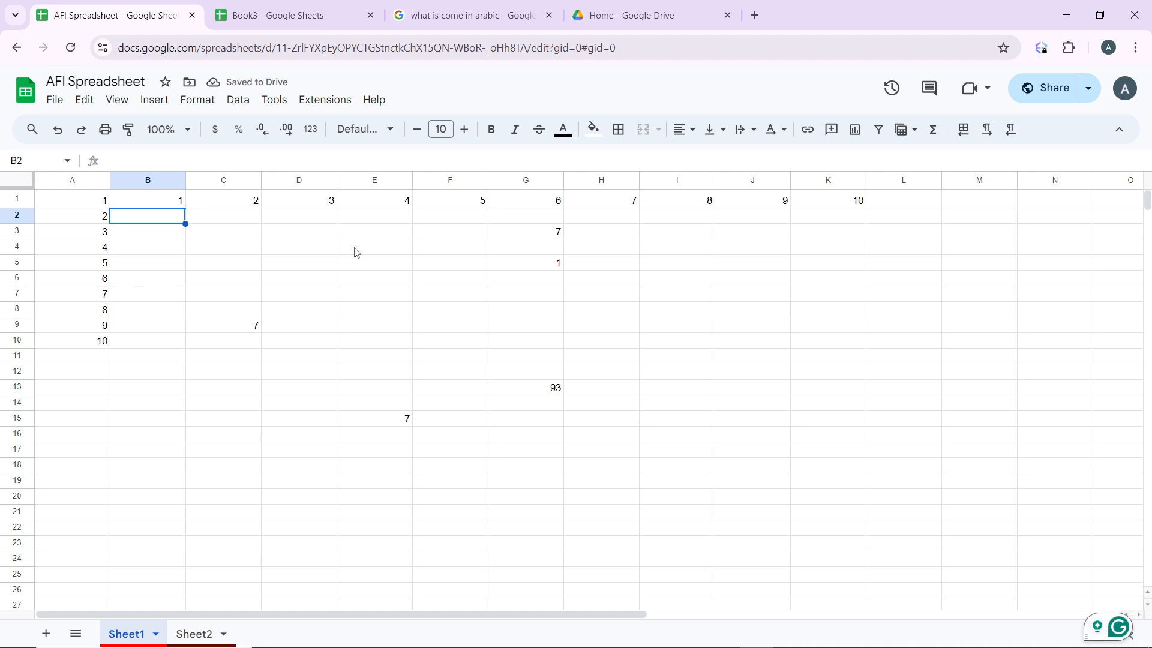
{"action": "type", "text": "93"}
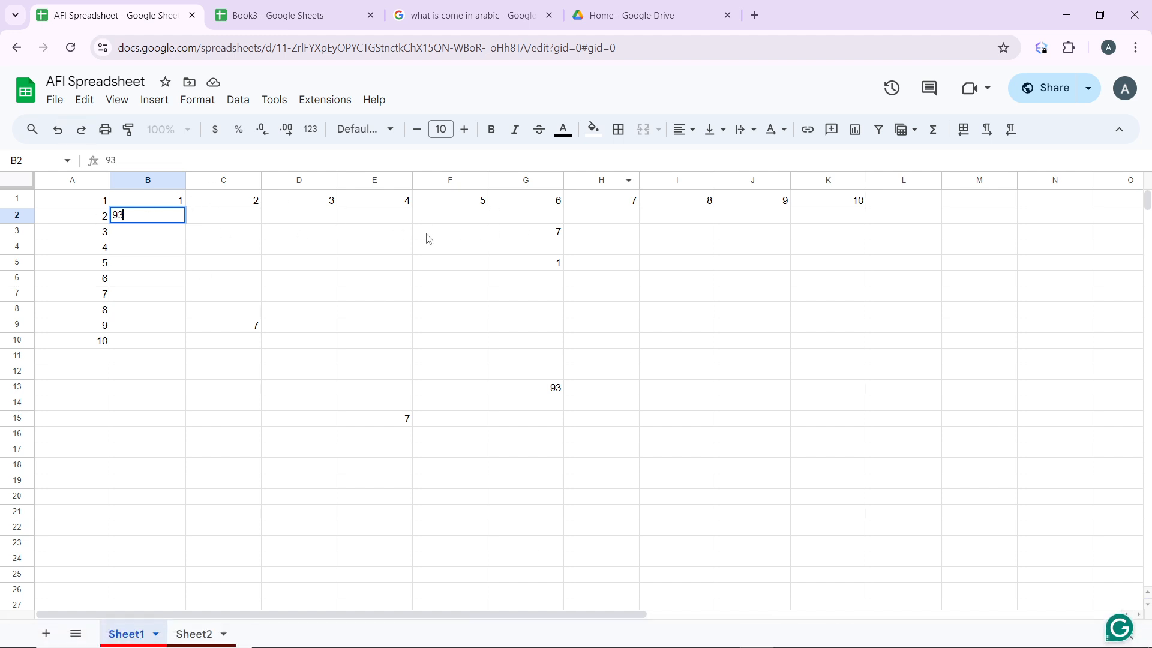
{"action": "mouse_move", "coordinate": [422, 236]}
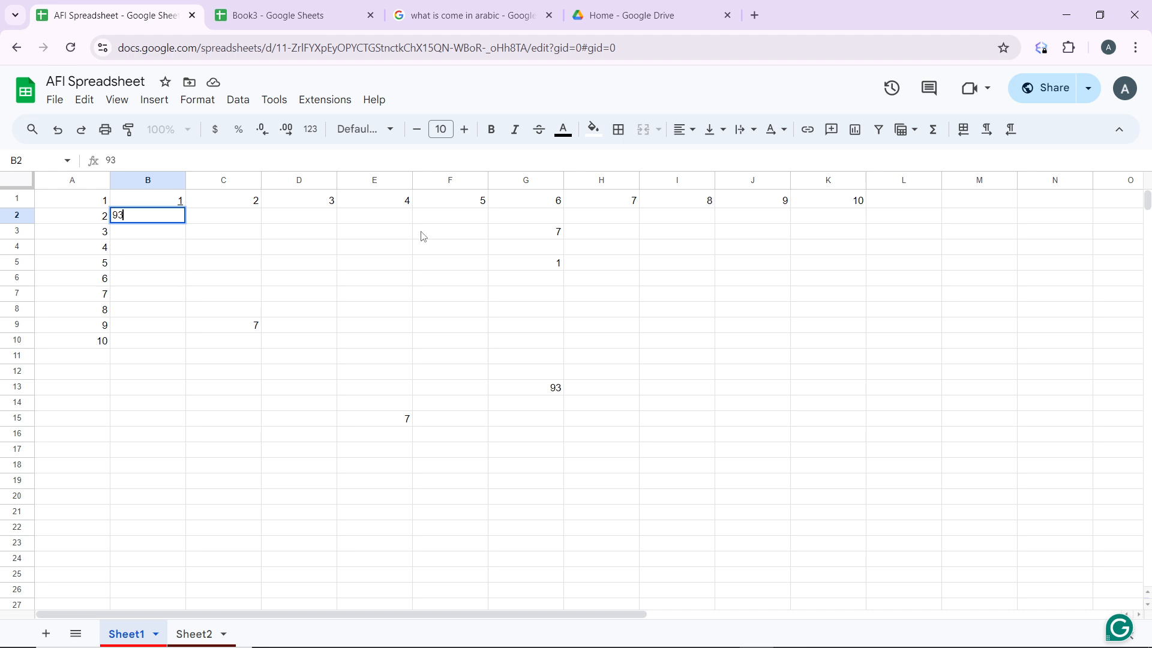
{"action": "mouse_move", "coordinate": [419, 237]}
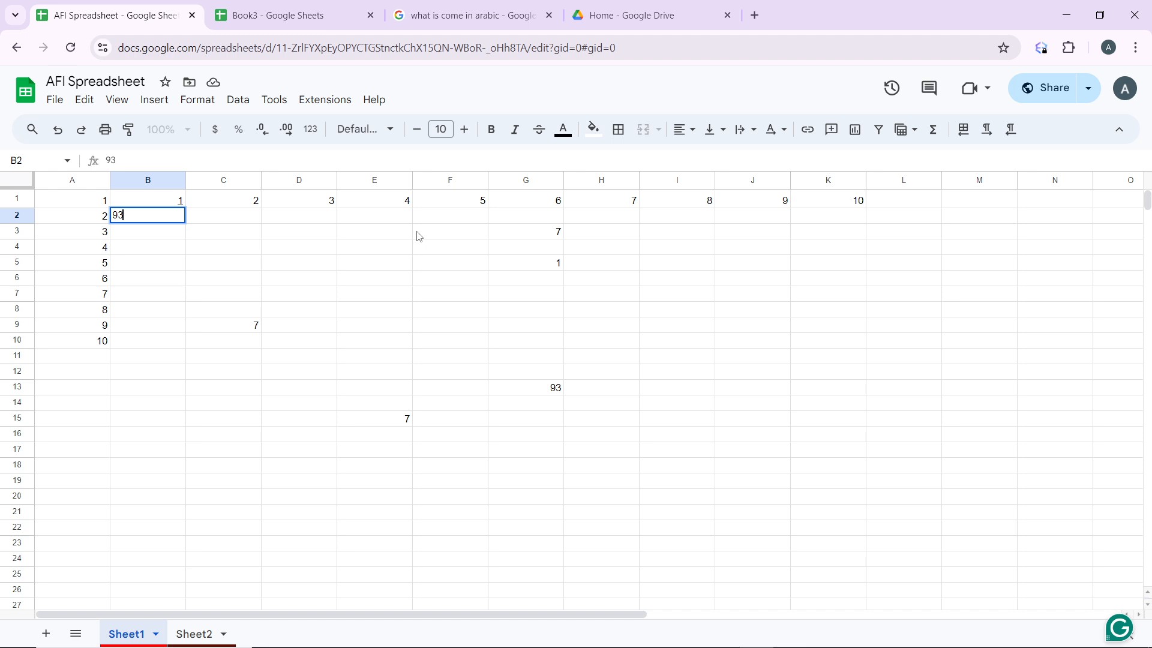